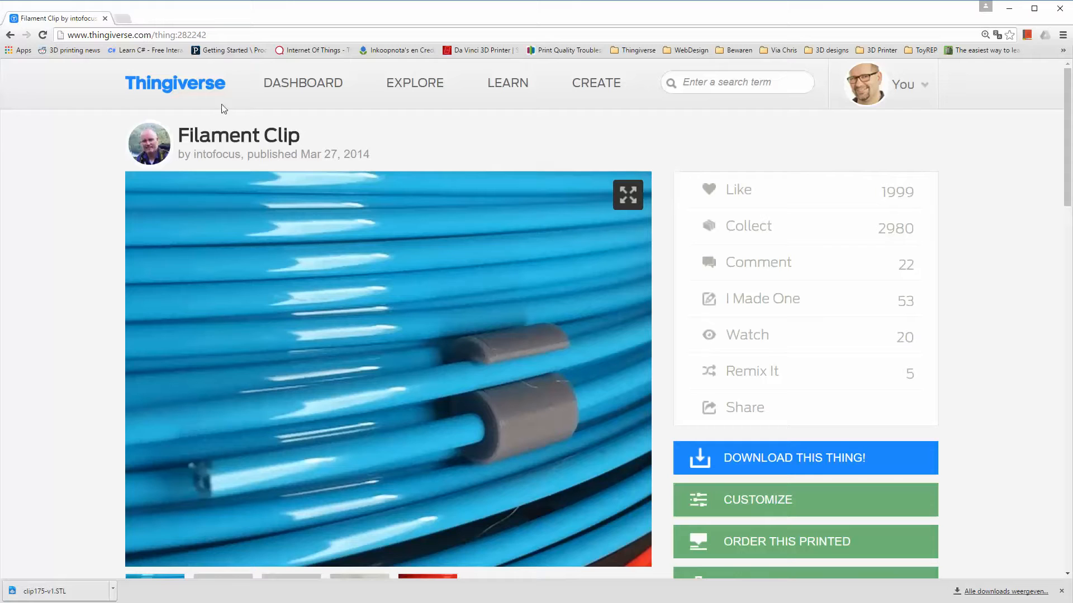
pyautogui.moveTo(140, 233)
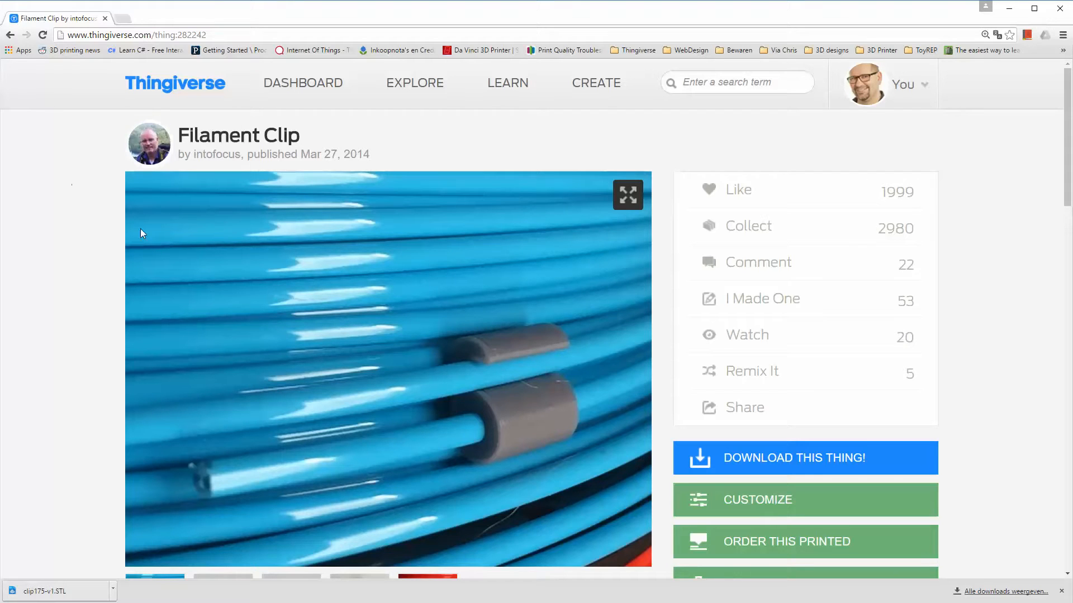
# - Scroll down the Thingiverse Filament Clip page to look over the model details
pyautogui.scroll(-3)
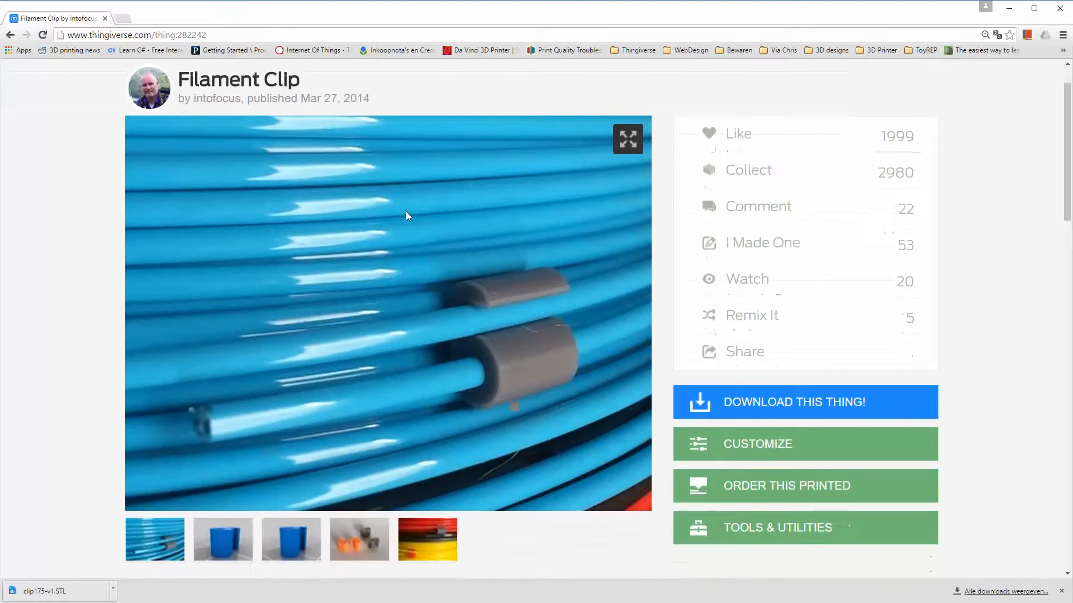
pyautogui.scroll(-3)
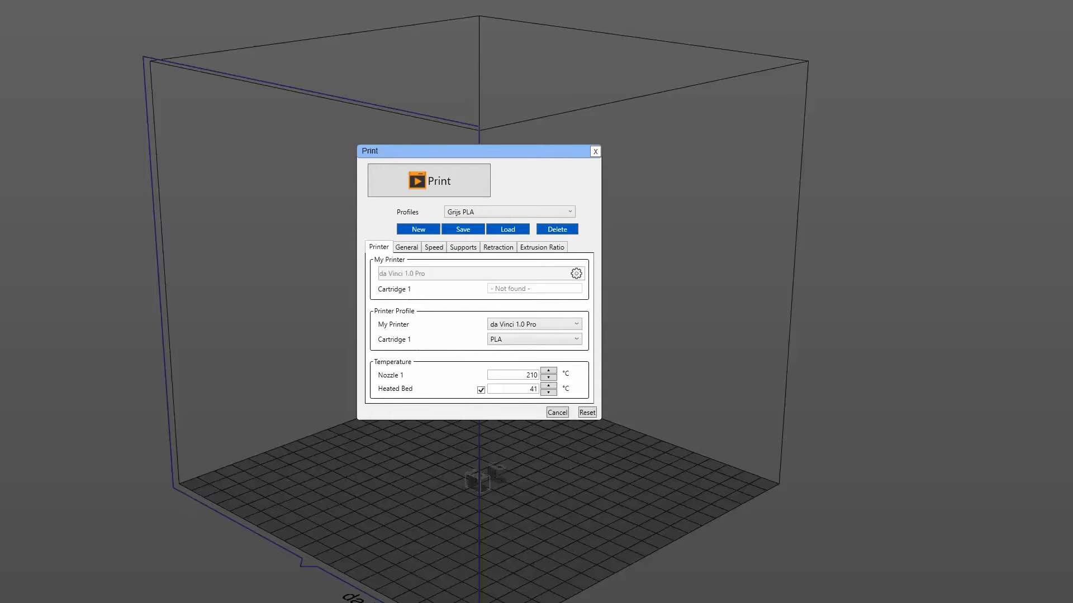
pyautogui.moveTo(193, 290)
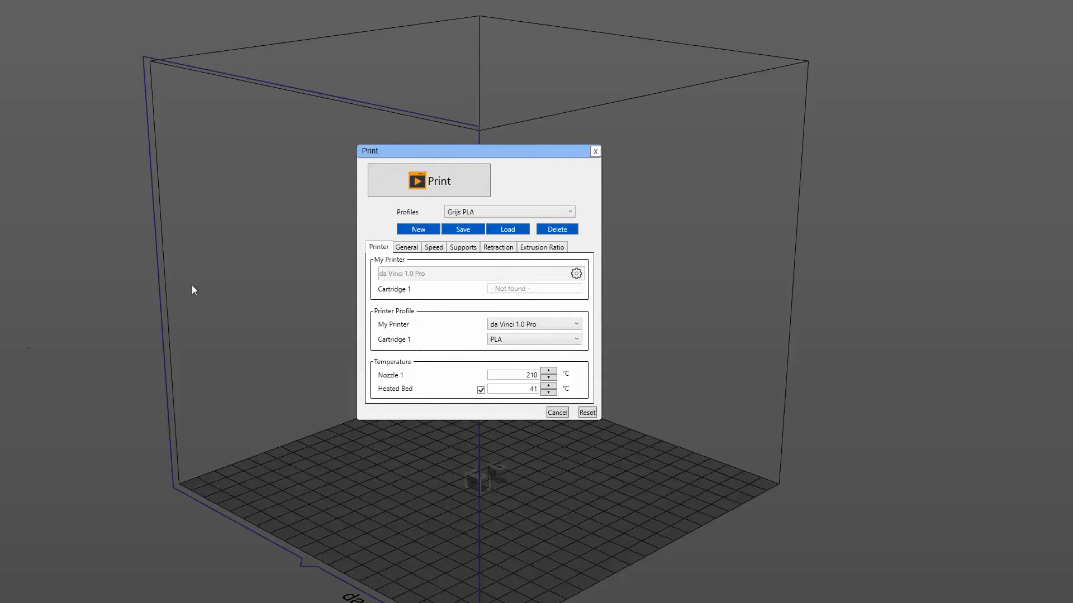
pyautogui.moveTo(134, 324)
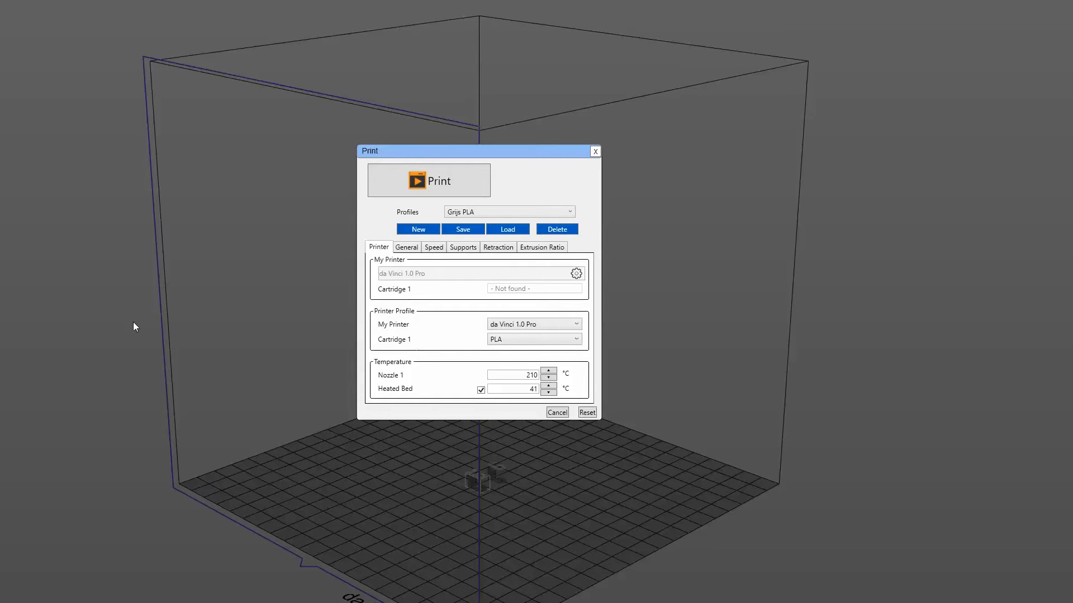
pyautogui.moveTo(175, 329)
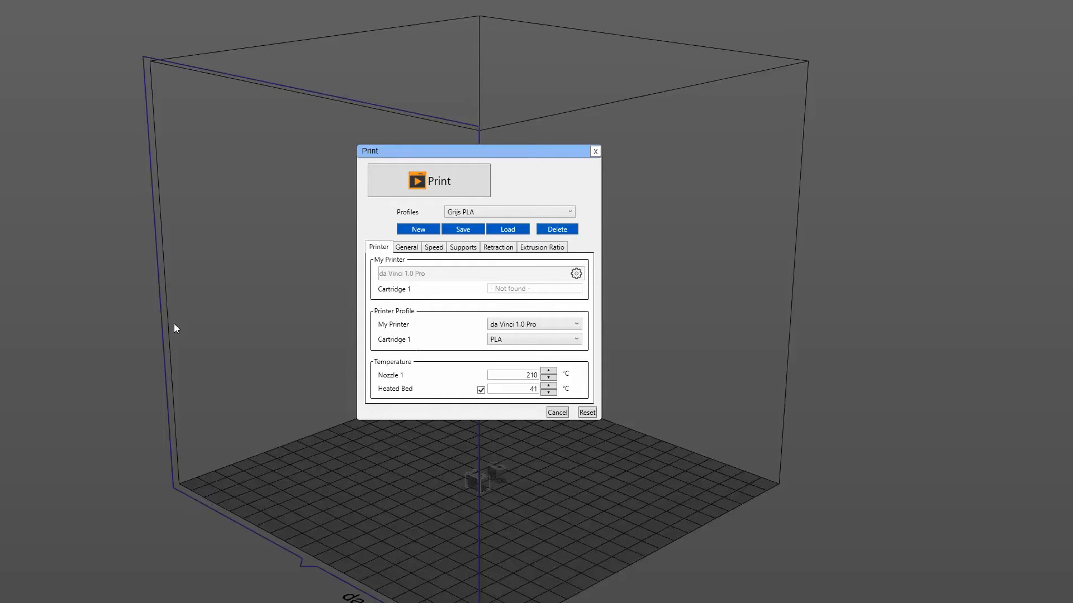
pyautogui.moveTo(326, 347)
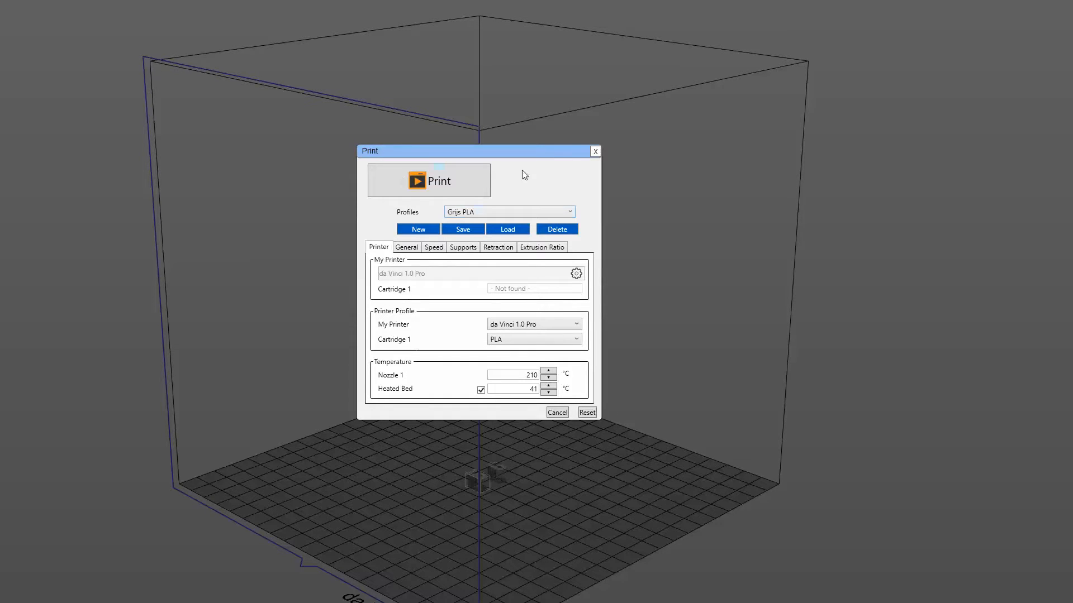
pyautogui.moveTo(364, 254)
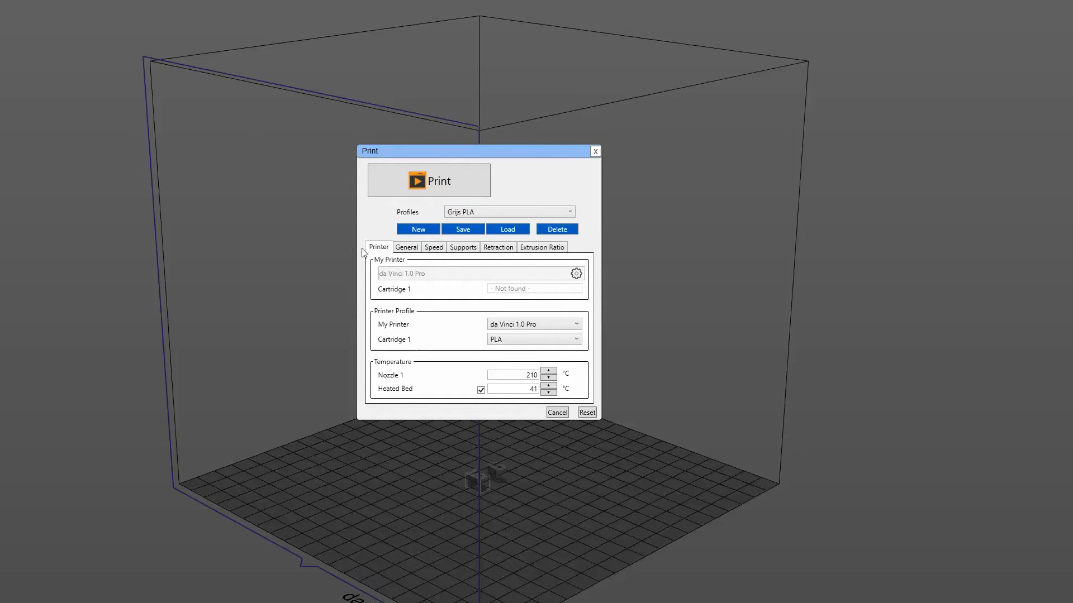
pyautogui.moveTo(424, 333)
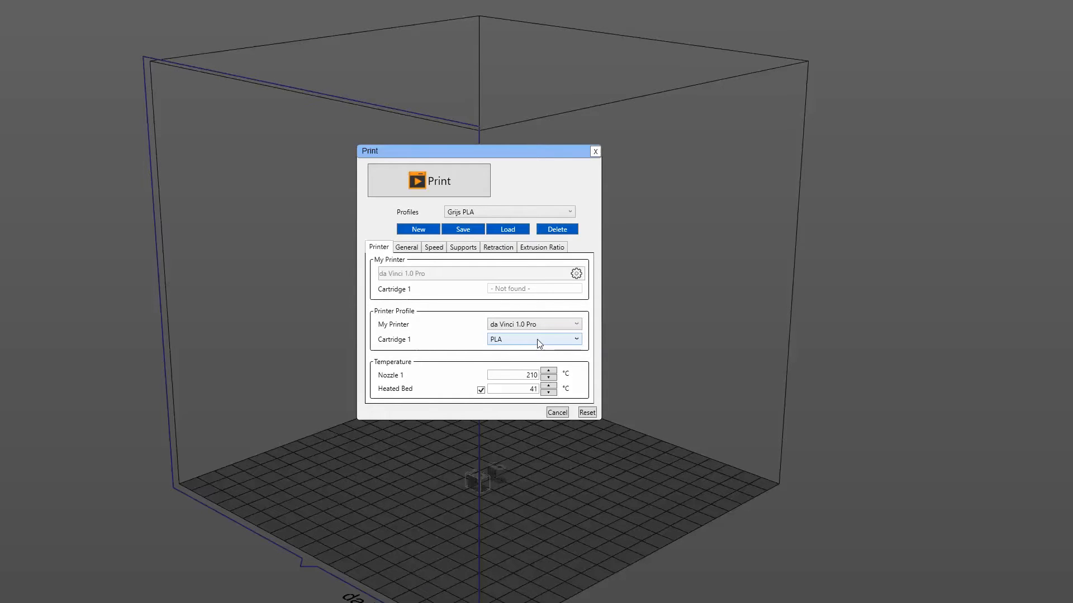
pyautogui.moveTo(548, 344)
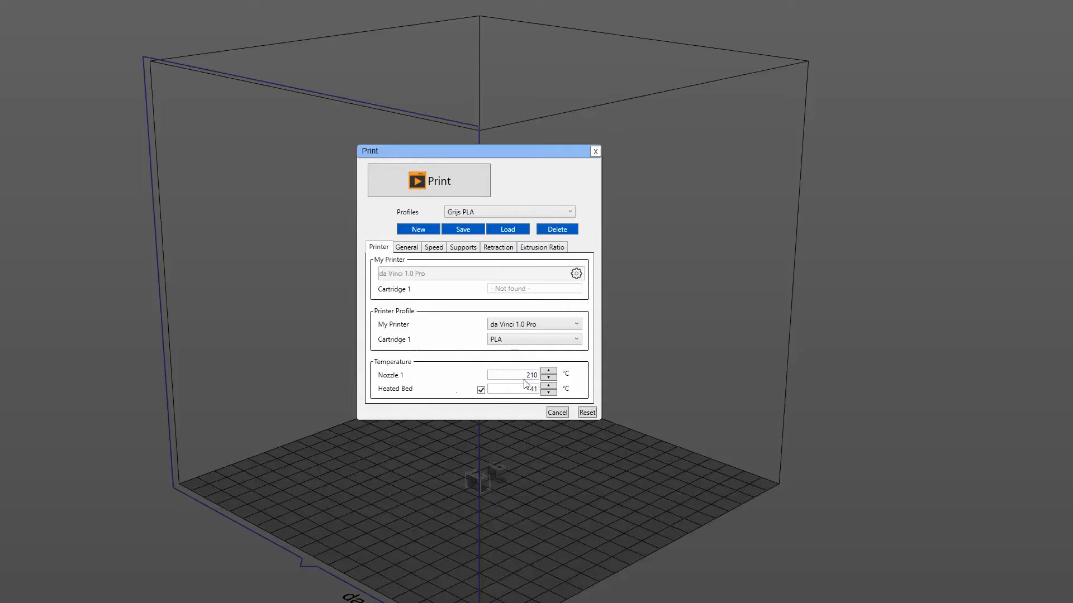
pyautogui.click(509, 375)
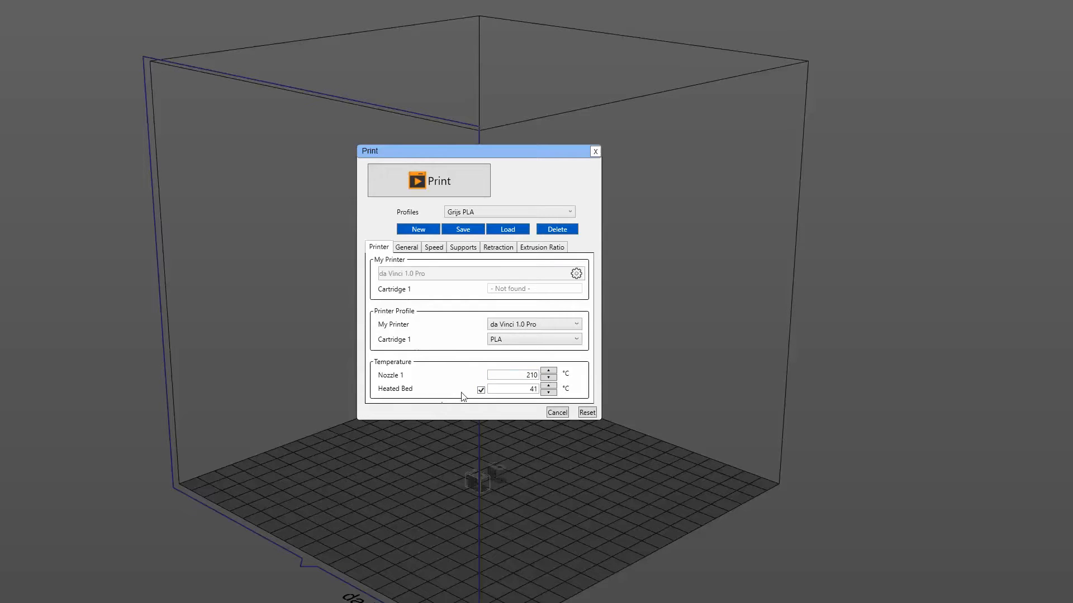
pyautogui.click(513, 389)
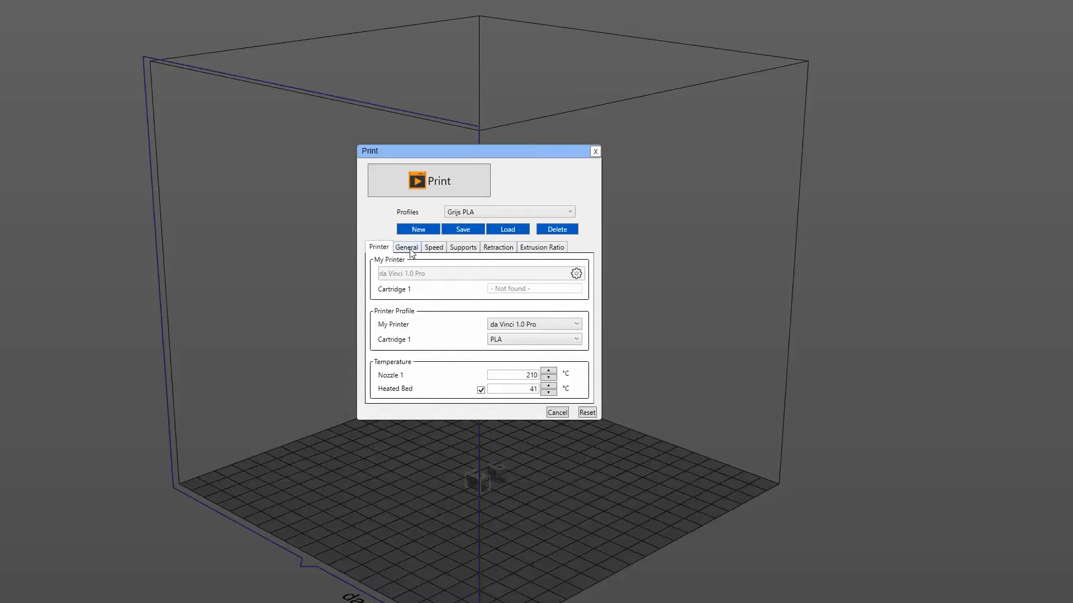
# - In the General settings raise honeycomb infill density to 15%, keeping 0.1 mm layers and 10-layer shells
pyautogui.click(407, 247)
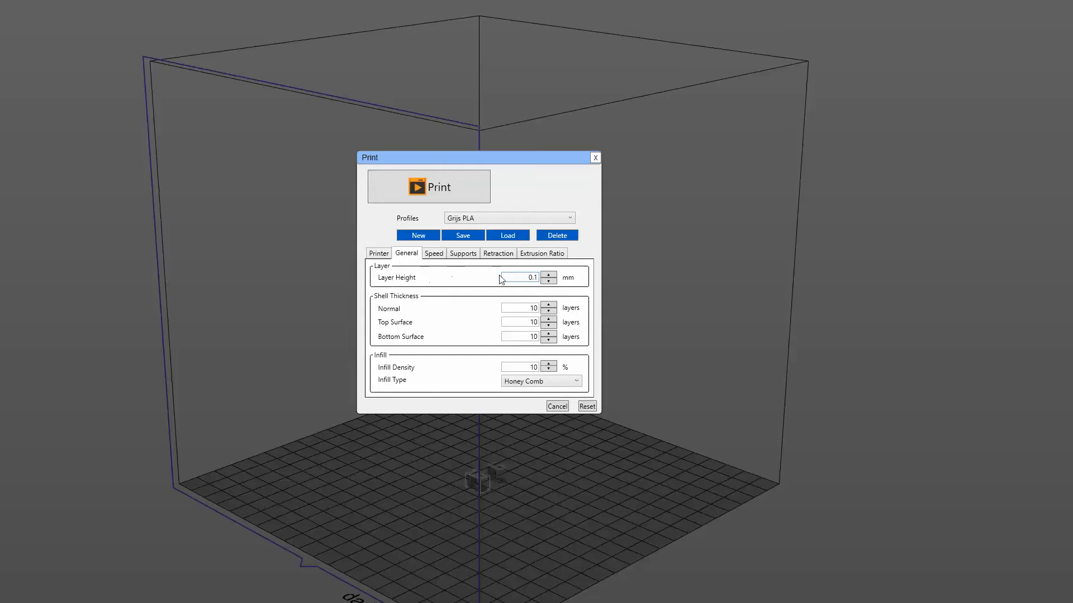
pyautogui.moveTo(577, 288)
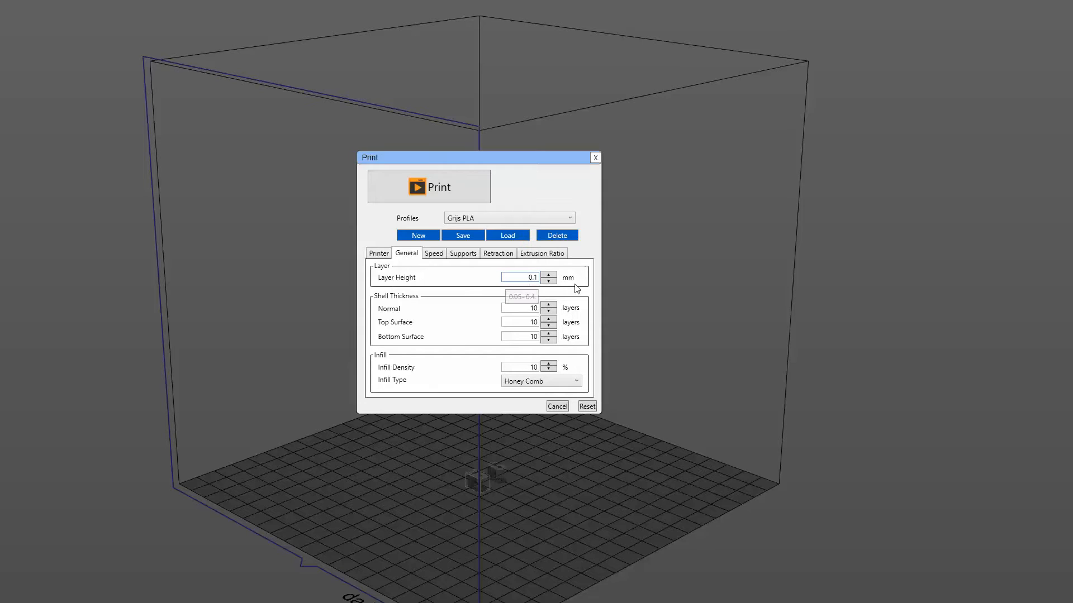
pyautogui.moveTo(577, 280)
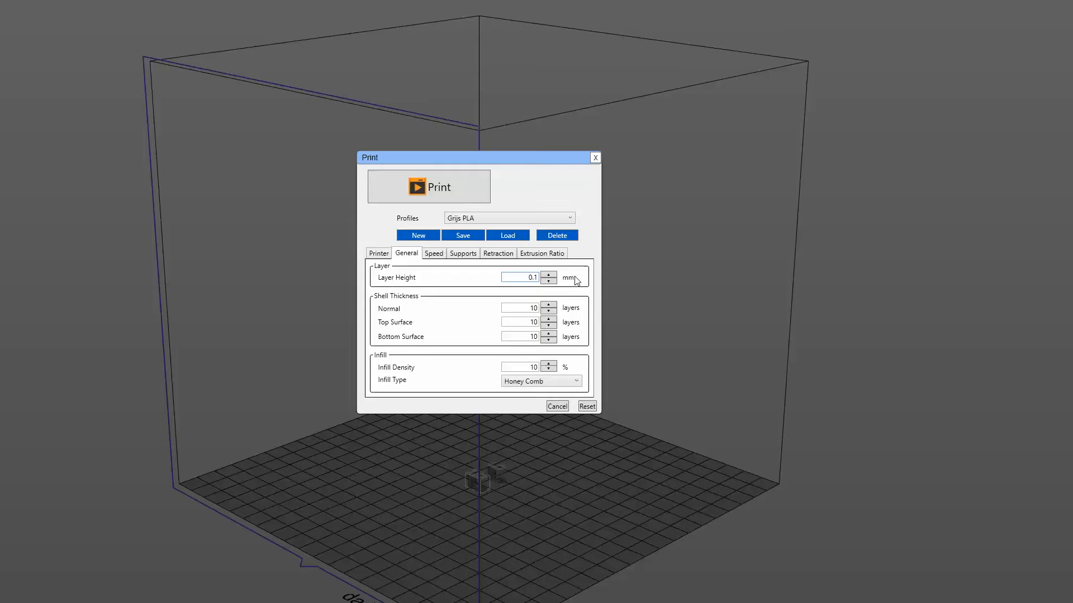
pyautogui.moveTo(432, 321)
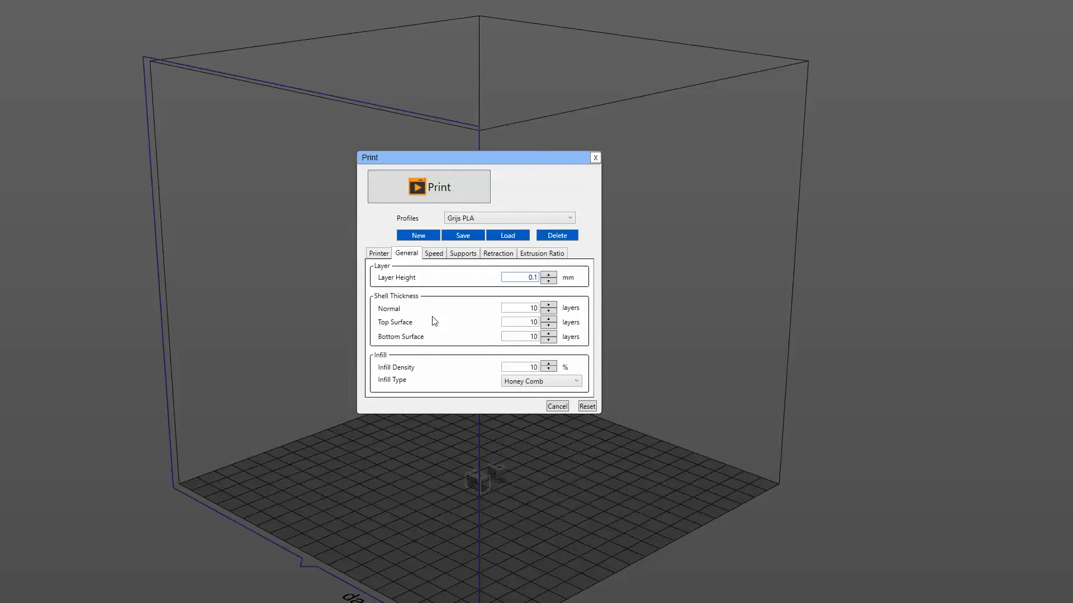
pyautogui.moveTo(522, 284)
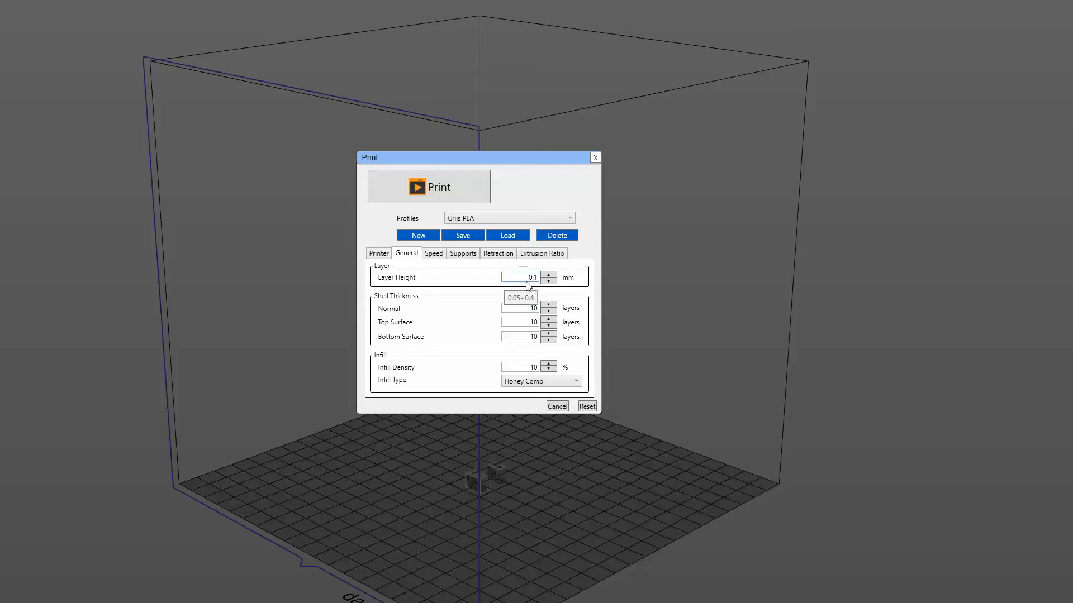
pyautogui.moveTo(509, 308)
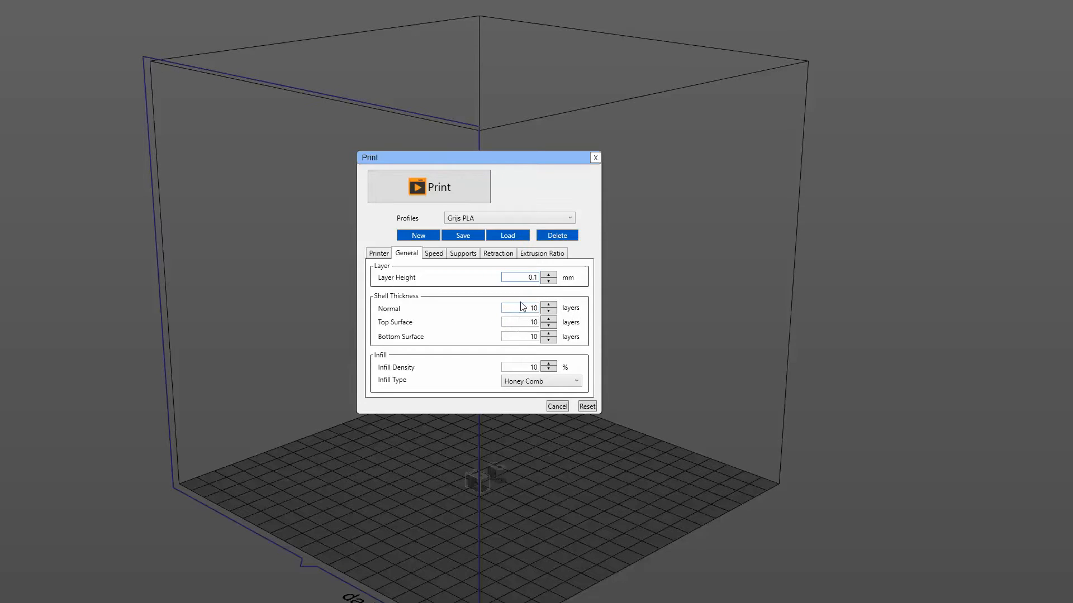
pyautogui.moveTo(499, 345)
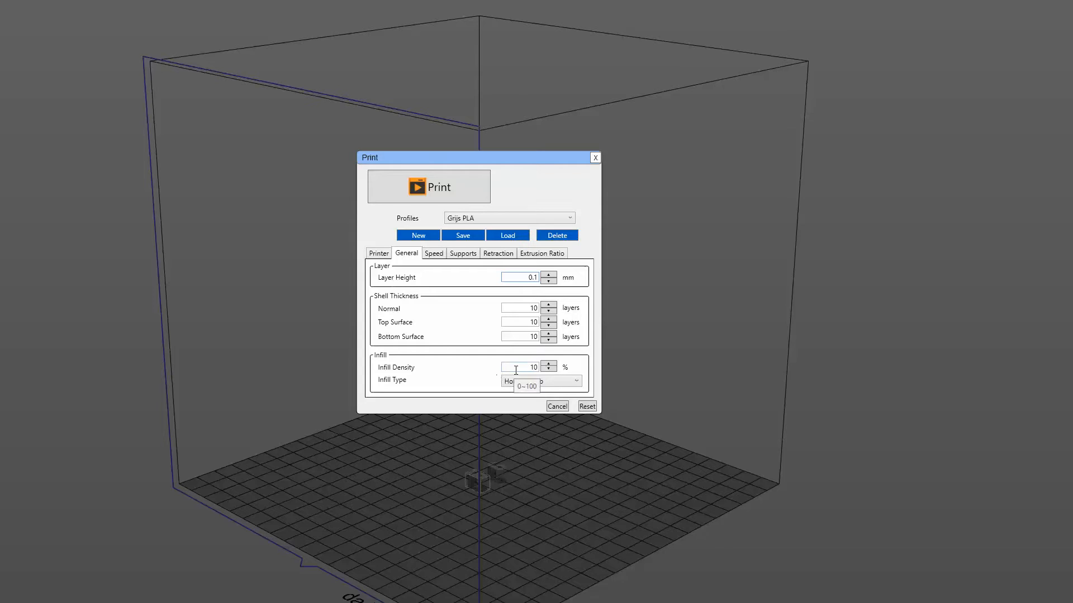
pyautogui.click(547, 364)
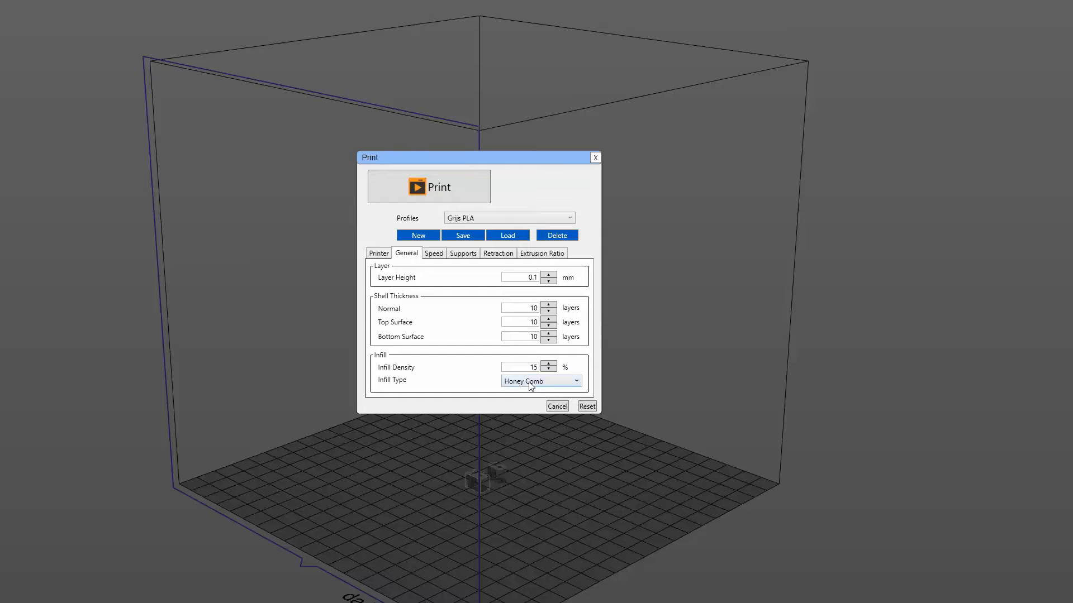
# - Set shell and infill speeds to 50 mm/s and enable auto speed adjustment for small parts
pyautogui.click(434, 254)
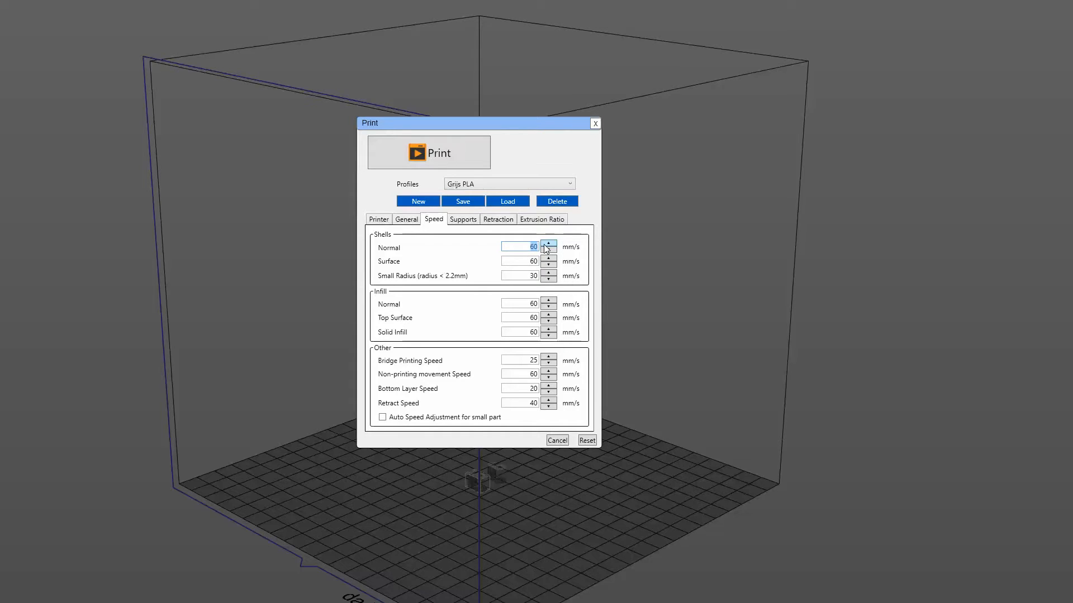
pyautogui.click(550, 249)
pyautogui.write('50')
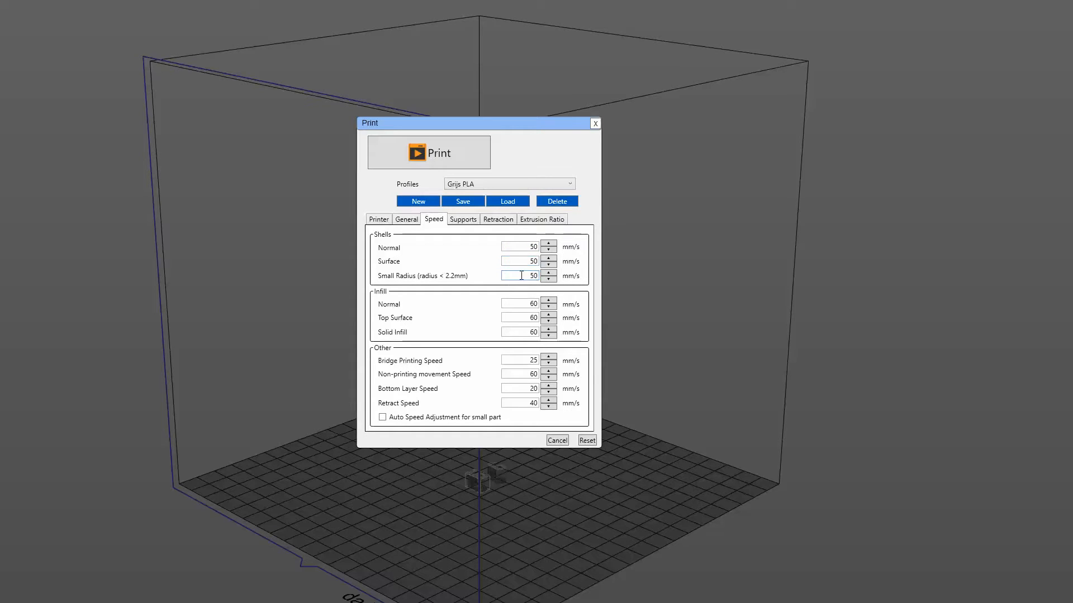
pyautogui.moveTo(461, 282)
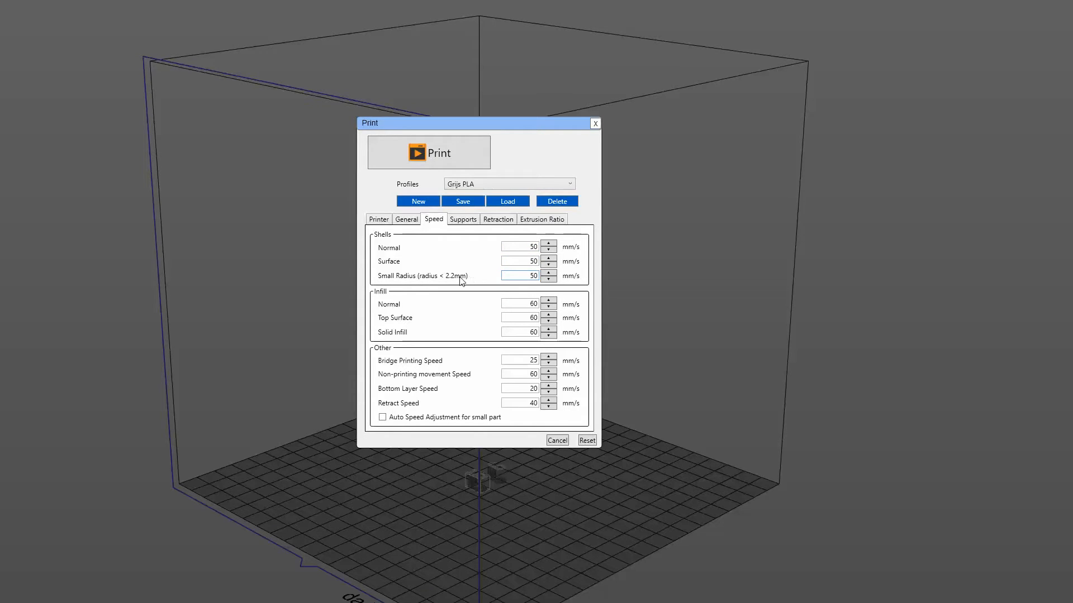
pyautogui.moveTo(484, 485)
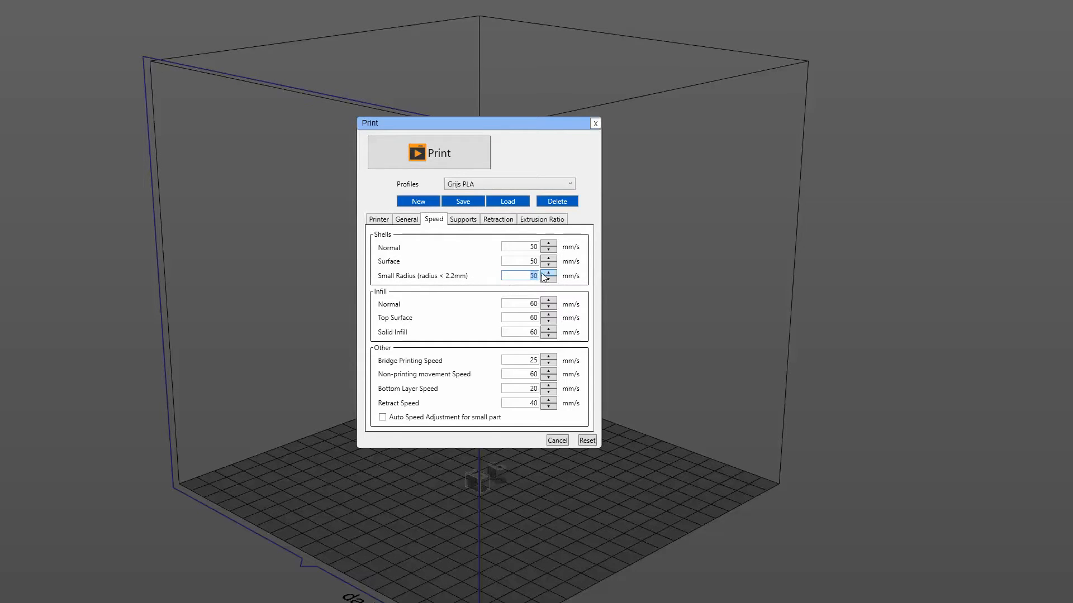
pyautogui.click(551, 278)
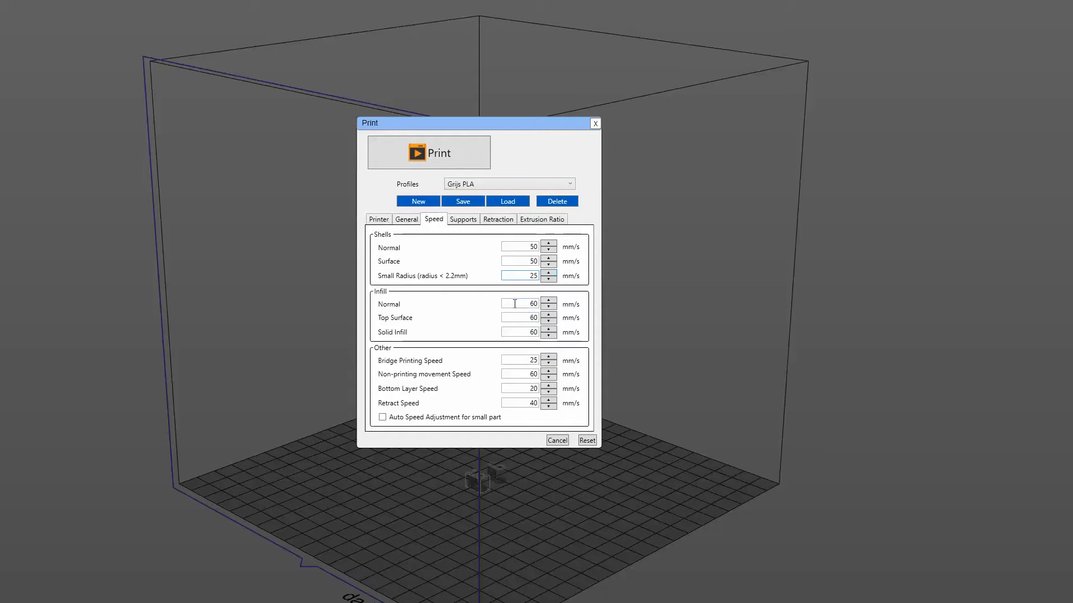
pyautogui.tripleClick(518, 304)
pyautogui.write('50')
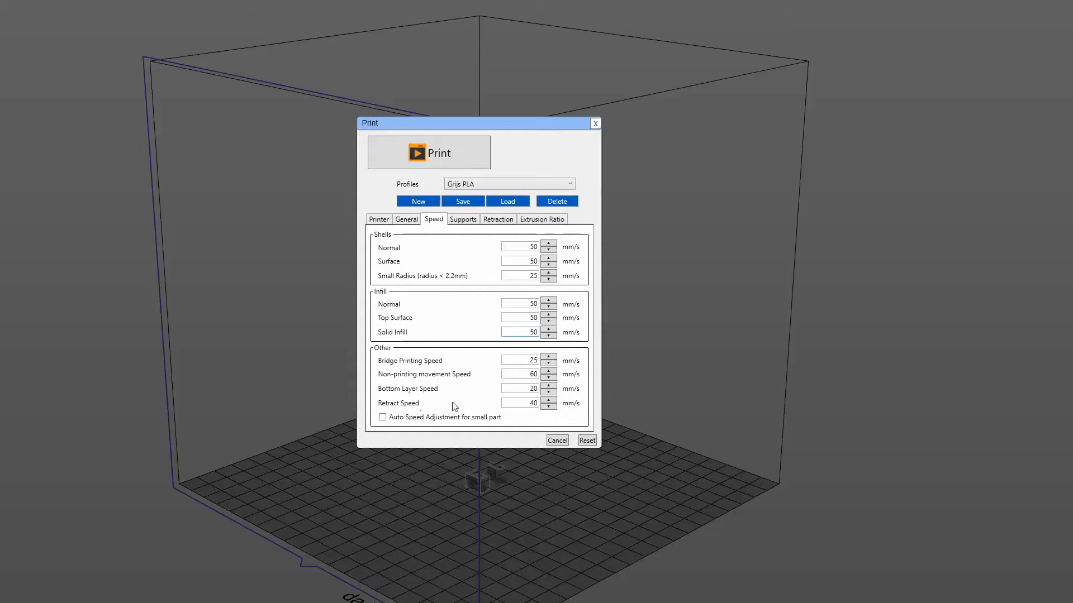
pyautogui.moveTo(445, 405)
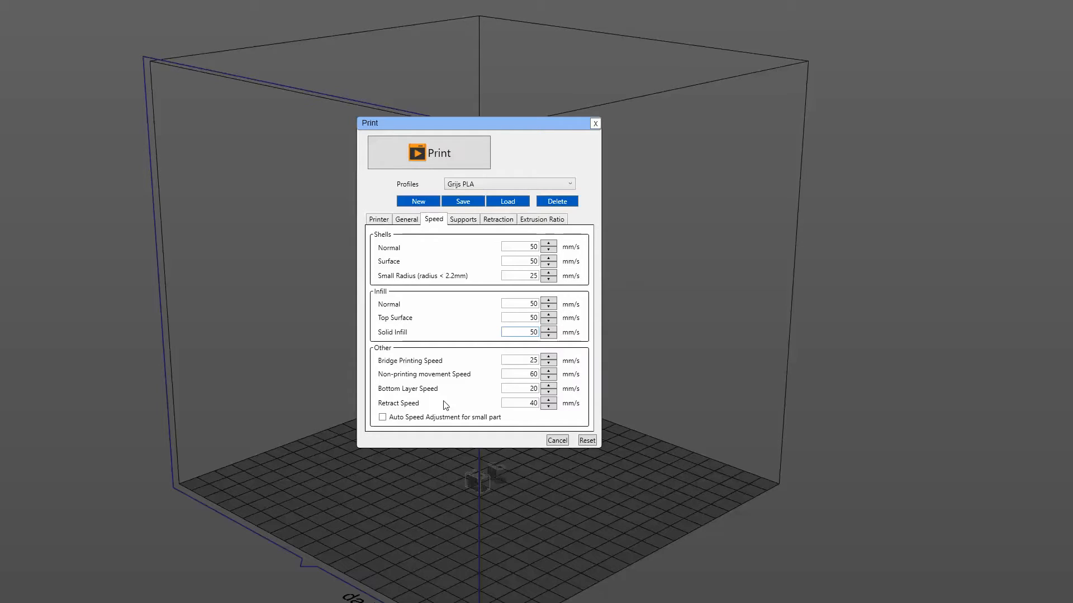
pyautogui.moveTo(496, 406)
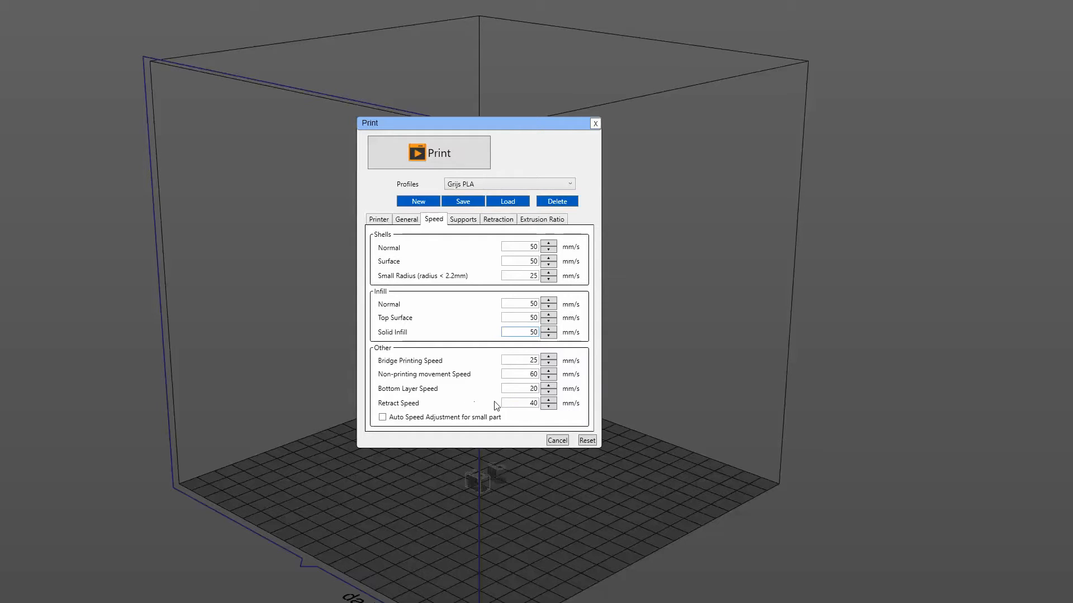
pyautogui.moveTo(489, 411)
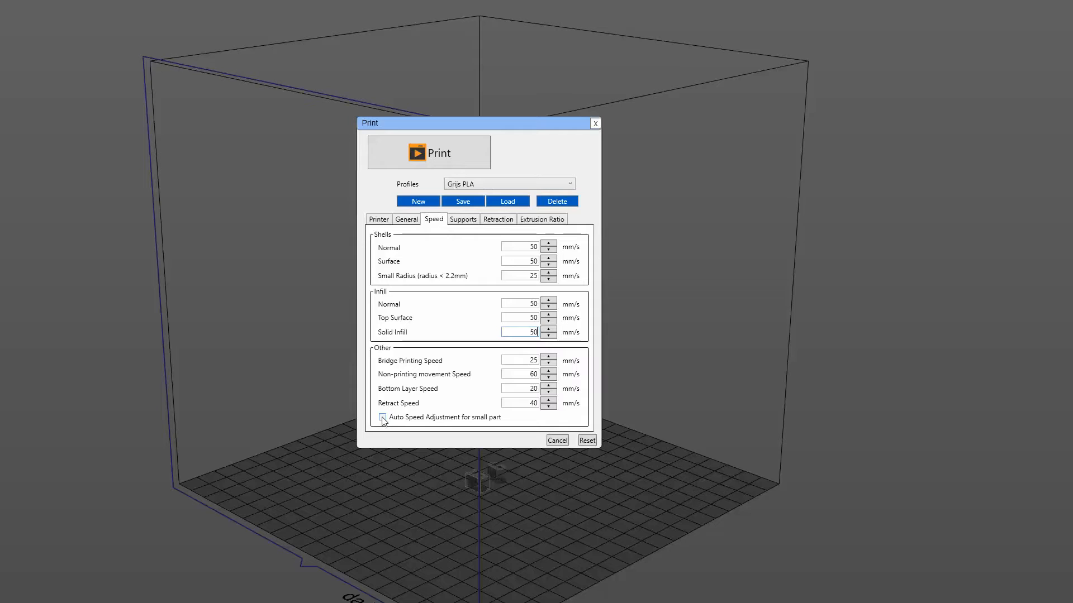
pyautogui.click(383, 417)
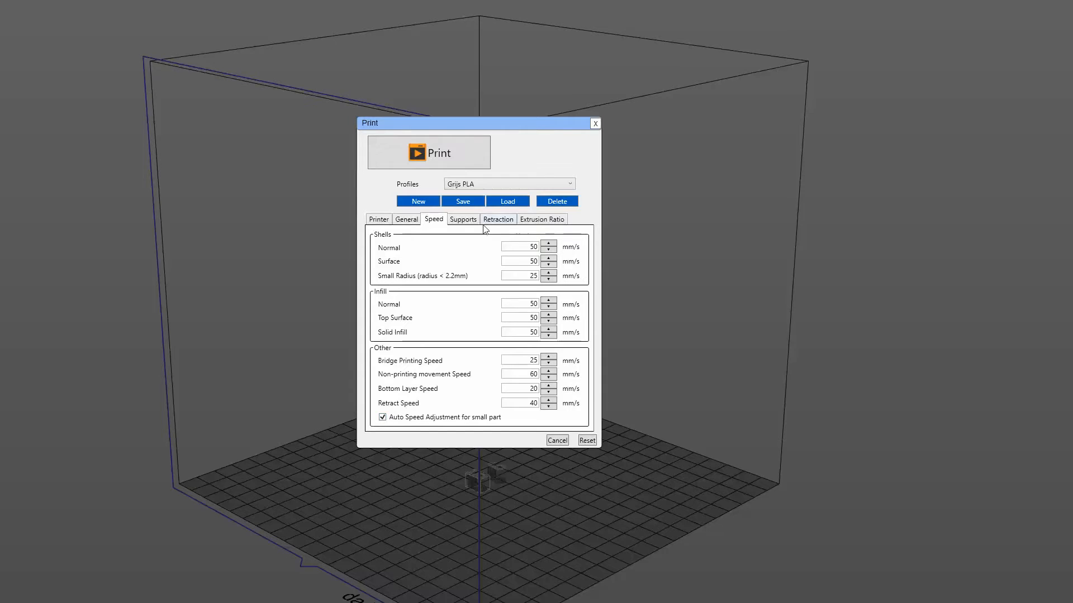
# - Widen the brim to 10 mm and turn off support structures
pyautogui.click(462, 219)
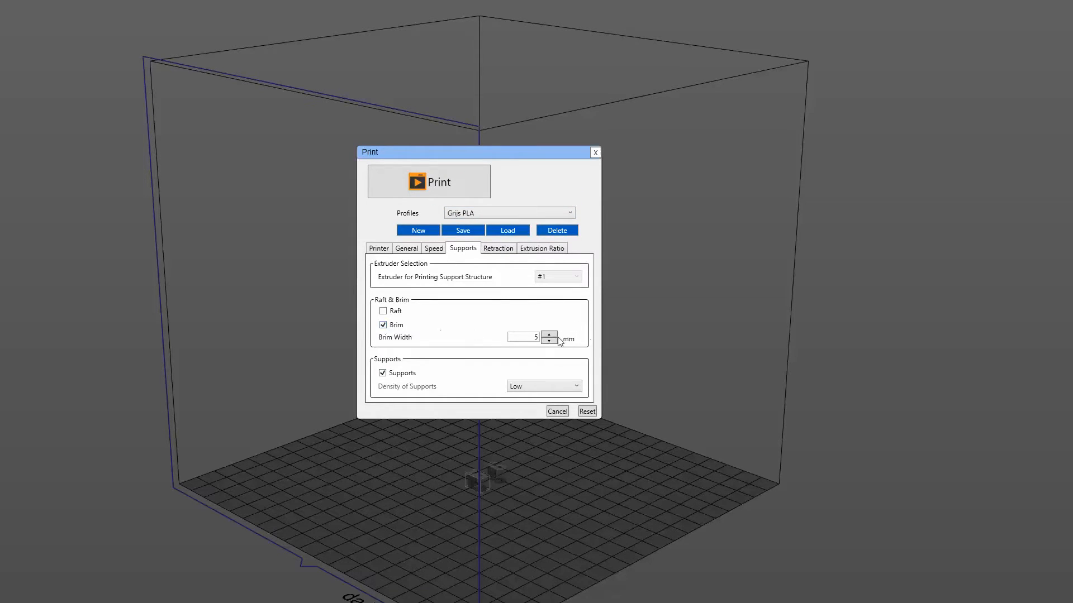
pyautogui.click(549, 334)
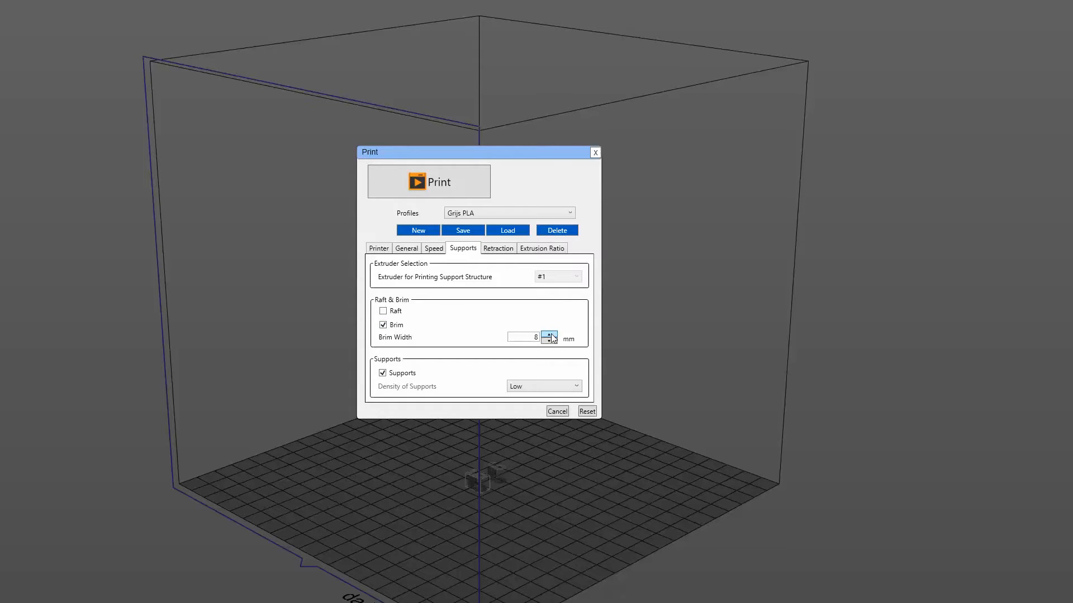
pyautogui.click(548, 334)
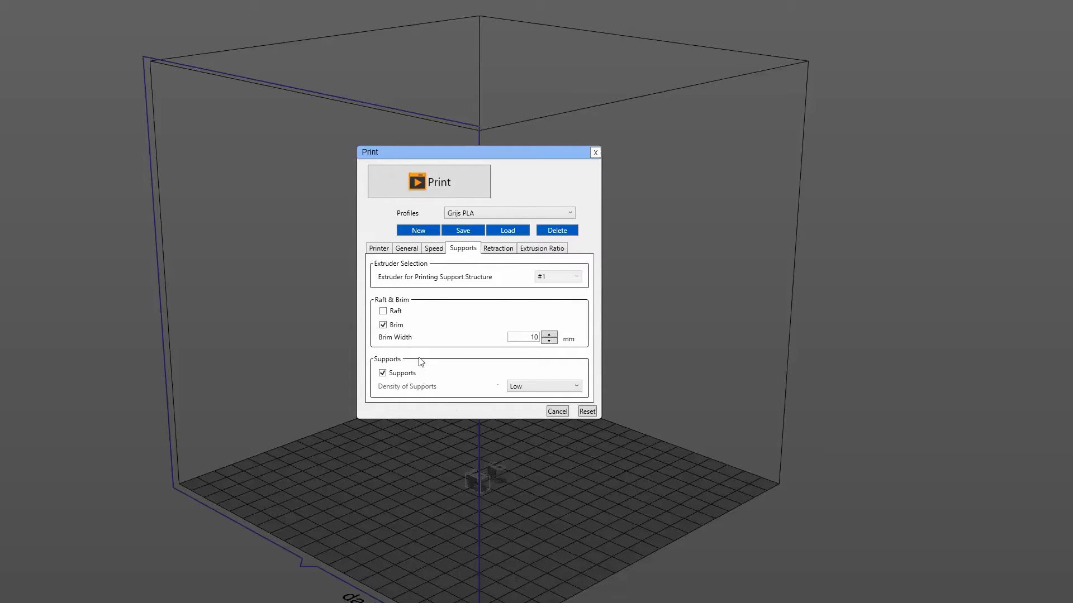
pyautogui.moveTo(414, 357)
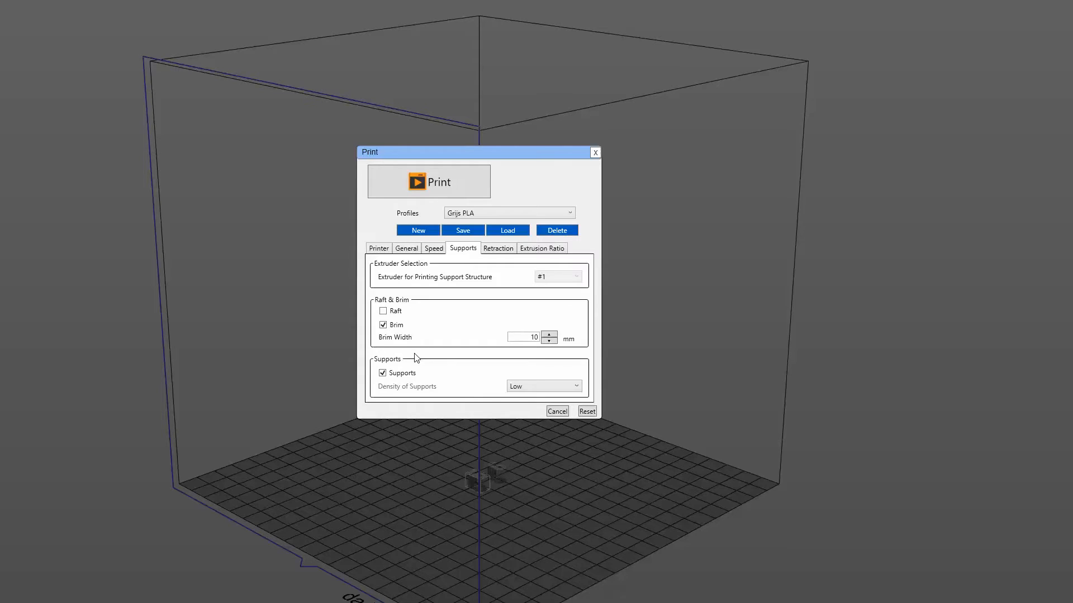
pyautogui.moveTo(400, 349)
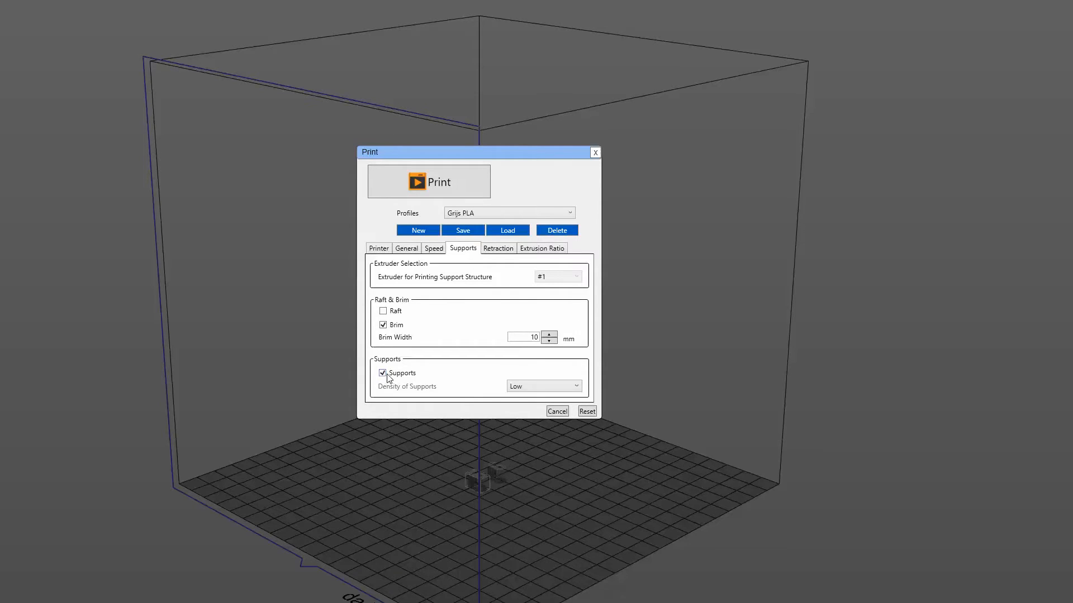
pyautogui.click(383, 373)
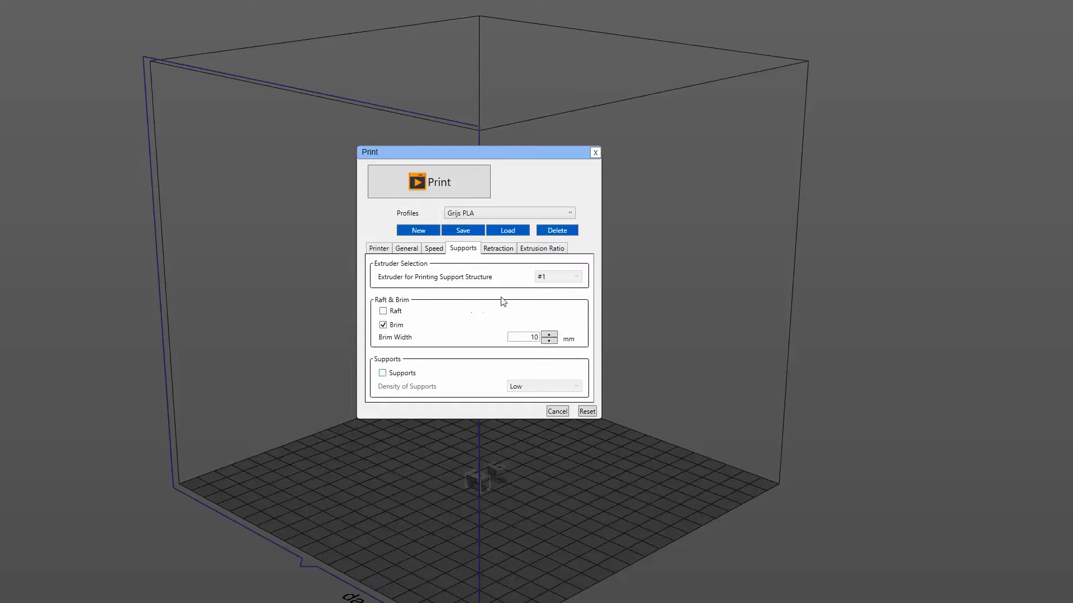
# - Review retraction and extrusion ratio settings, leaving shell and infill ratios at 100%
pyautogui.click(497, 248)
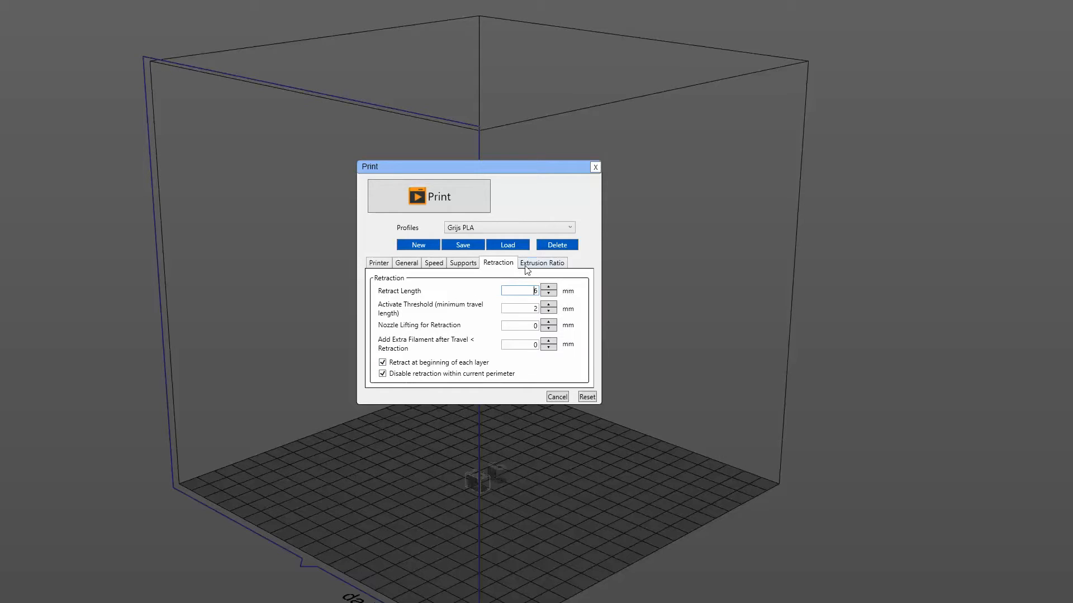
pyautogui.moveTo(540, 263)
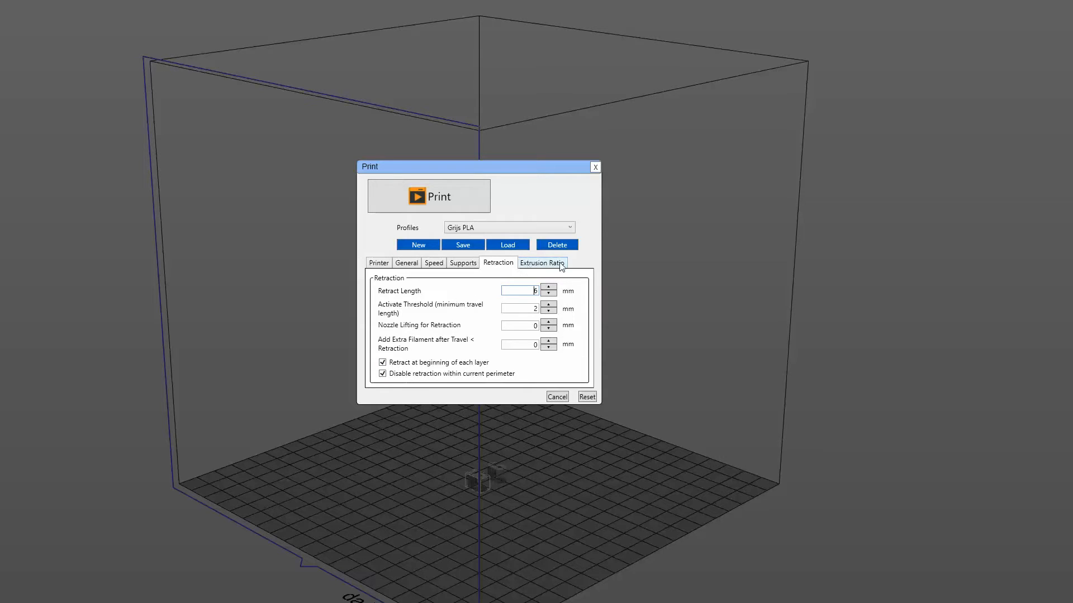
pyautogui.moveTo(532, 269)
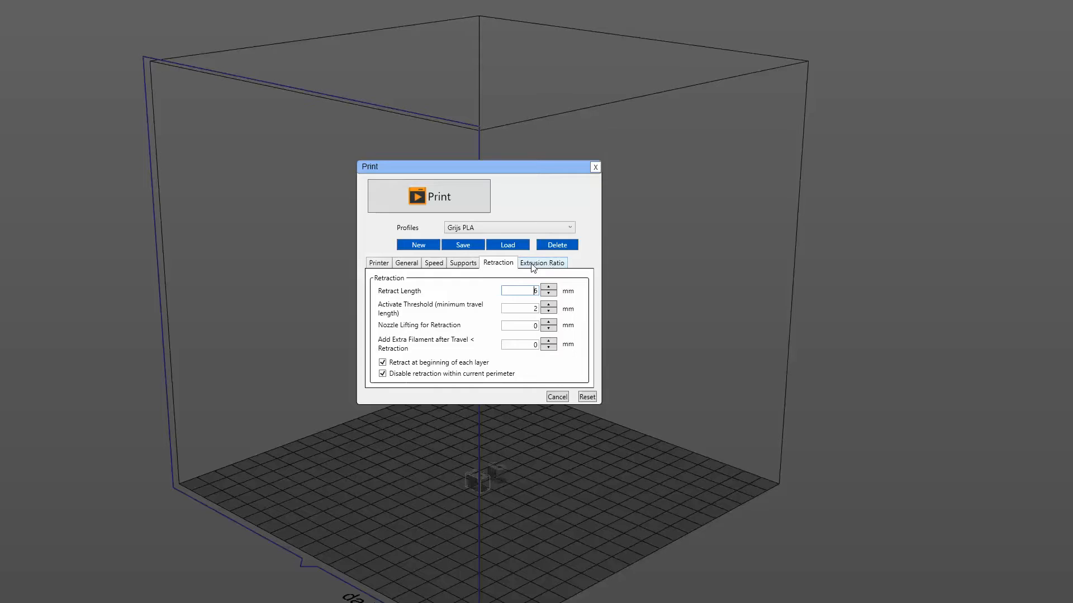
pyautogui.click(541, 263)
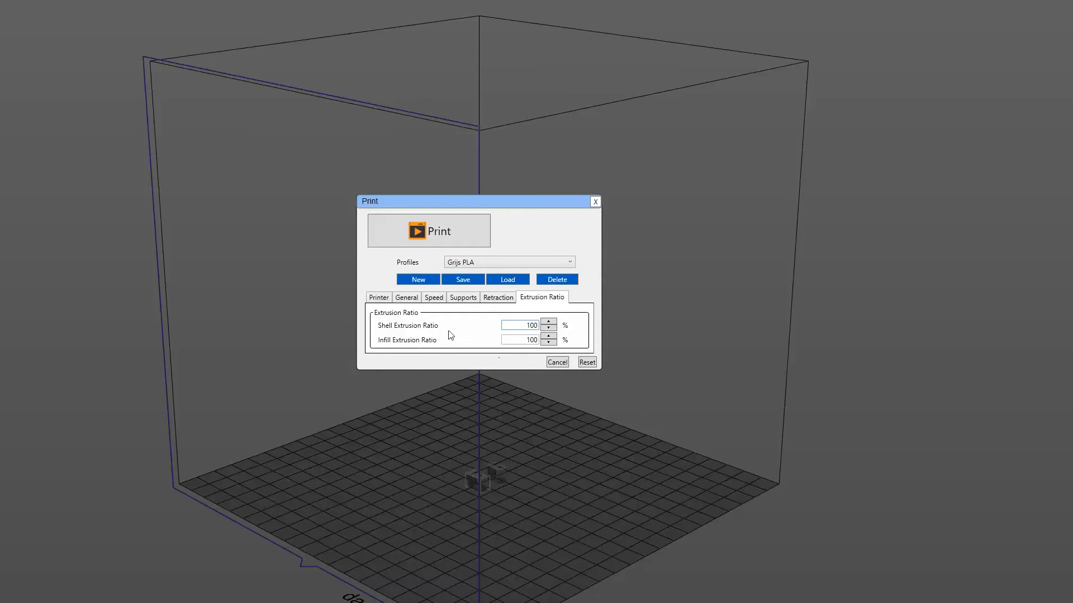
pyautogui.click(519, 325)
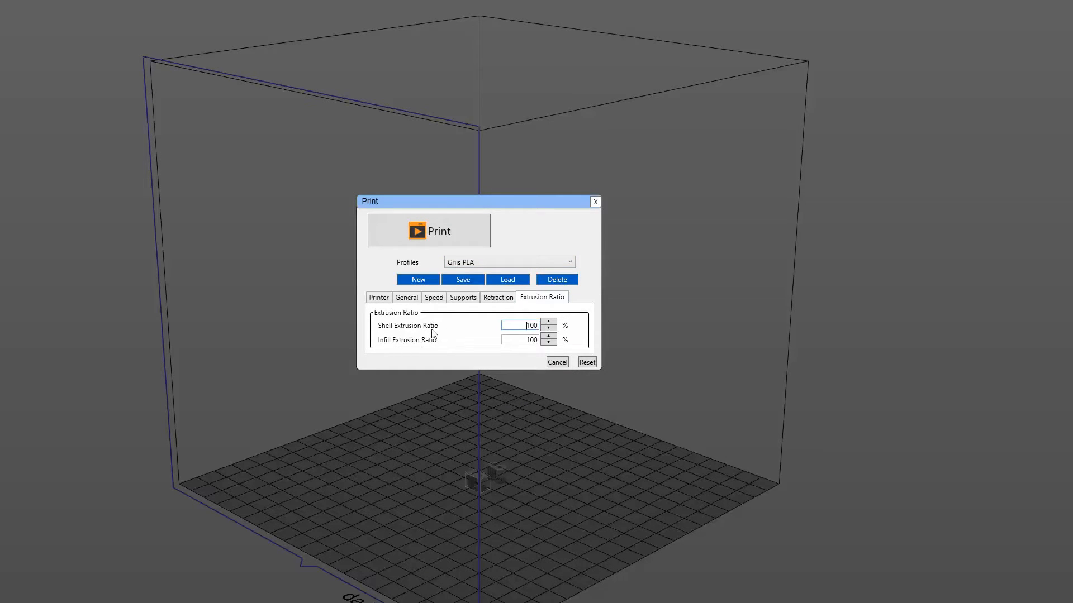
pyautogui.moveTo(429, 233)
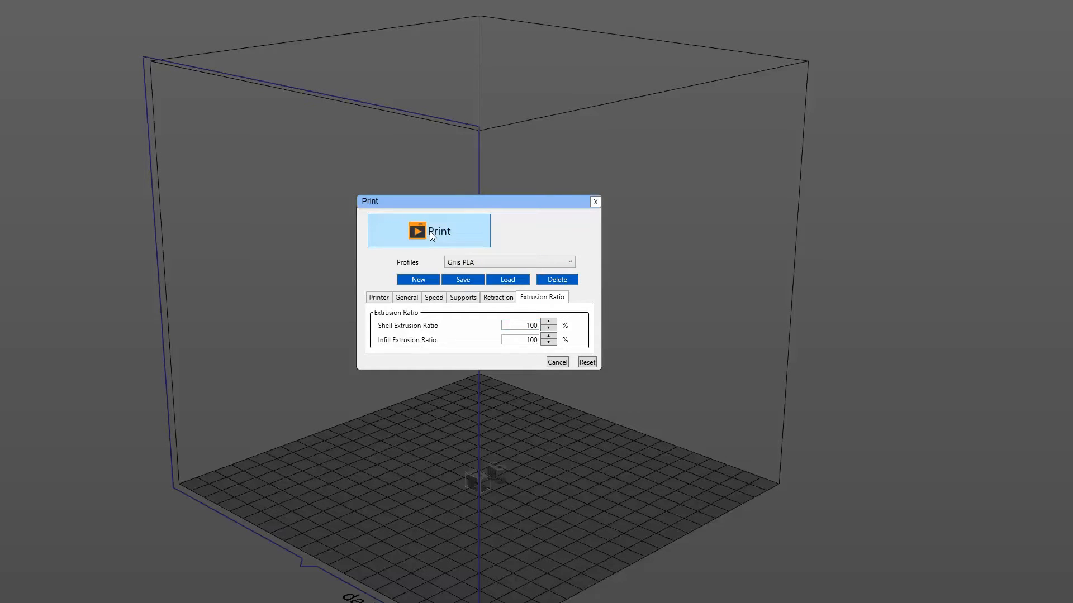
# - Send the clip job to the printer with the Grijs PLA settings
pyautogui.click(428, 230)
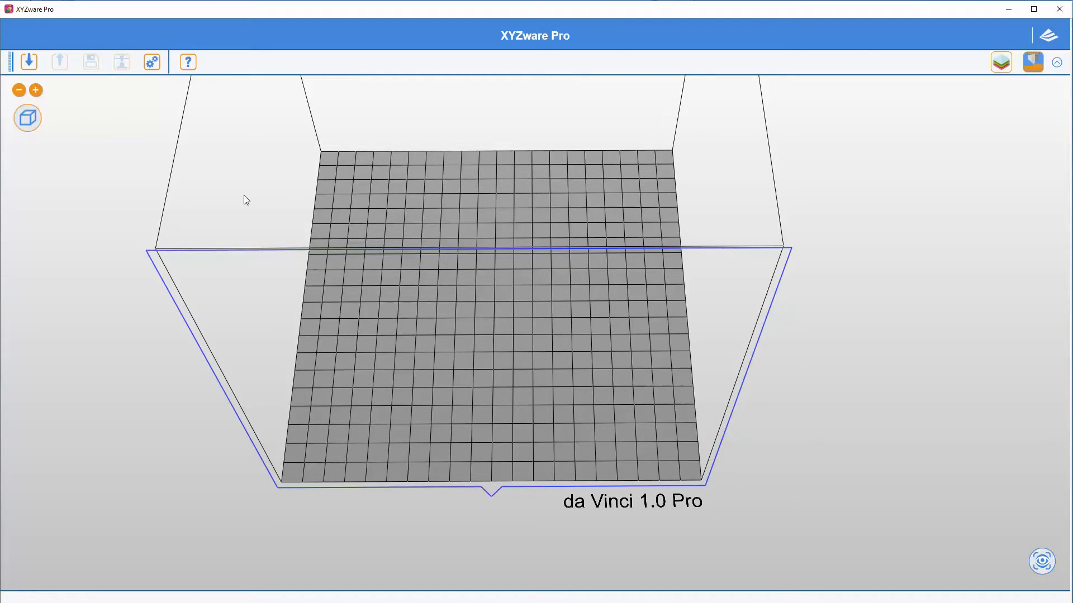
pyautogui.moveTo(58, 89)
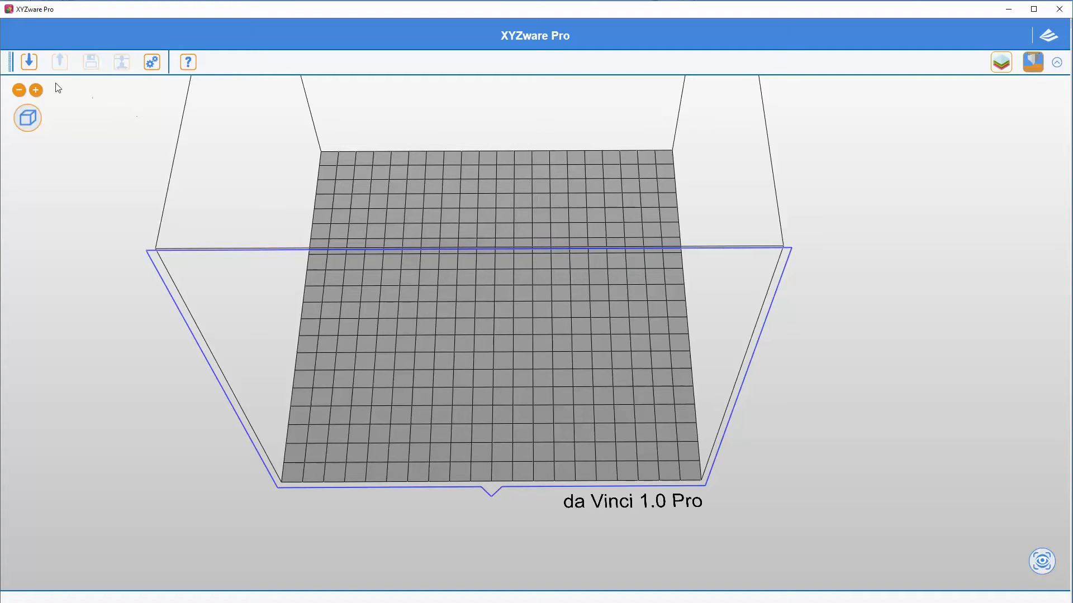
pyautogui.moveTo(31, 64)
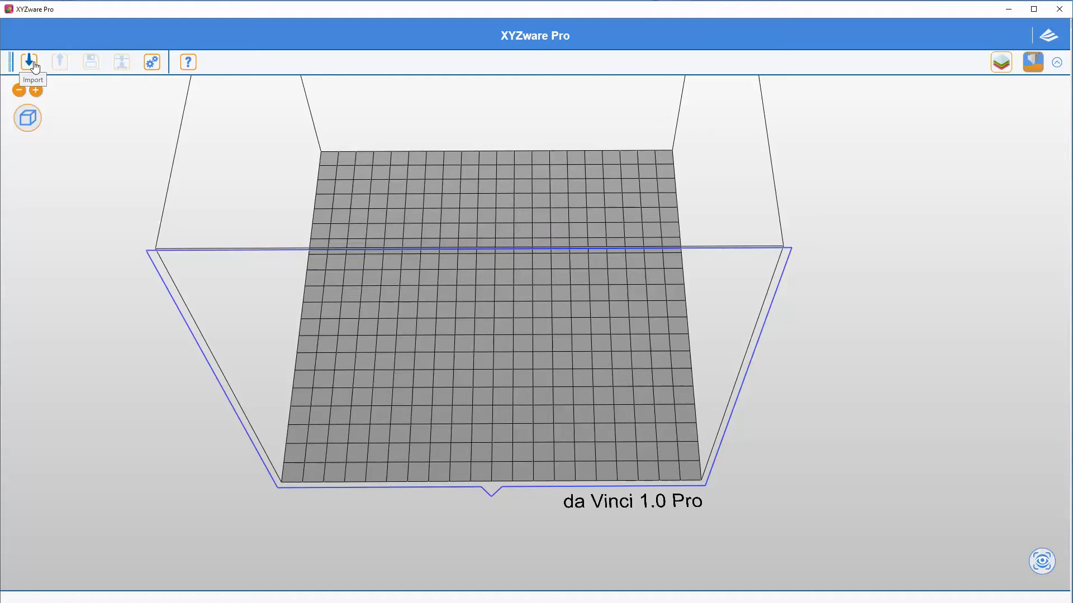
pyautogui.moveTo(35, 66)
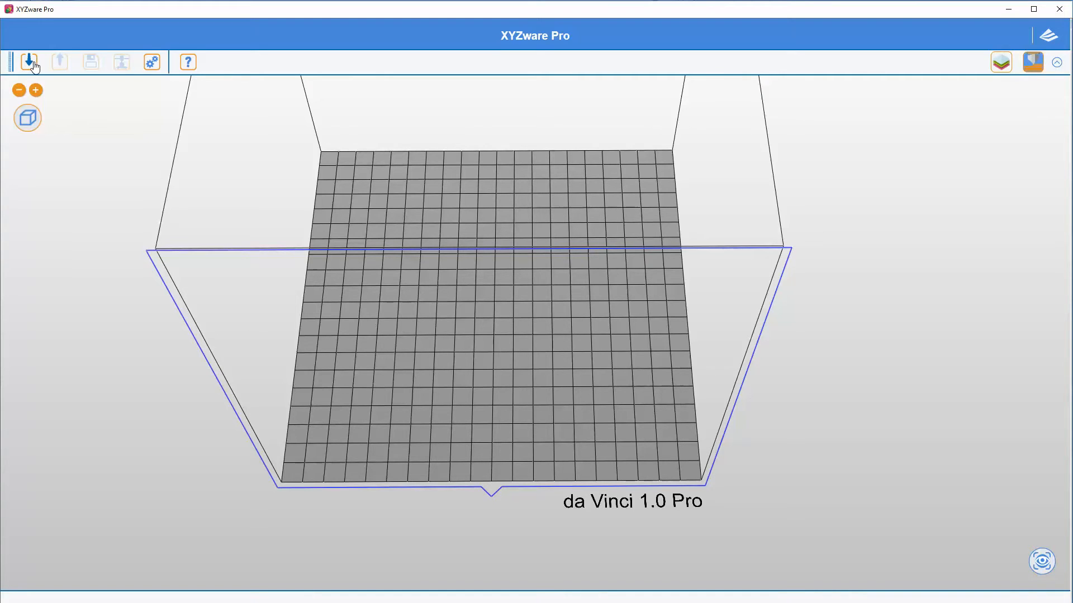
# - Import clip175-v1.STL onto the plate and scale it to 110%
pyautogui.click(29, 61)
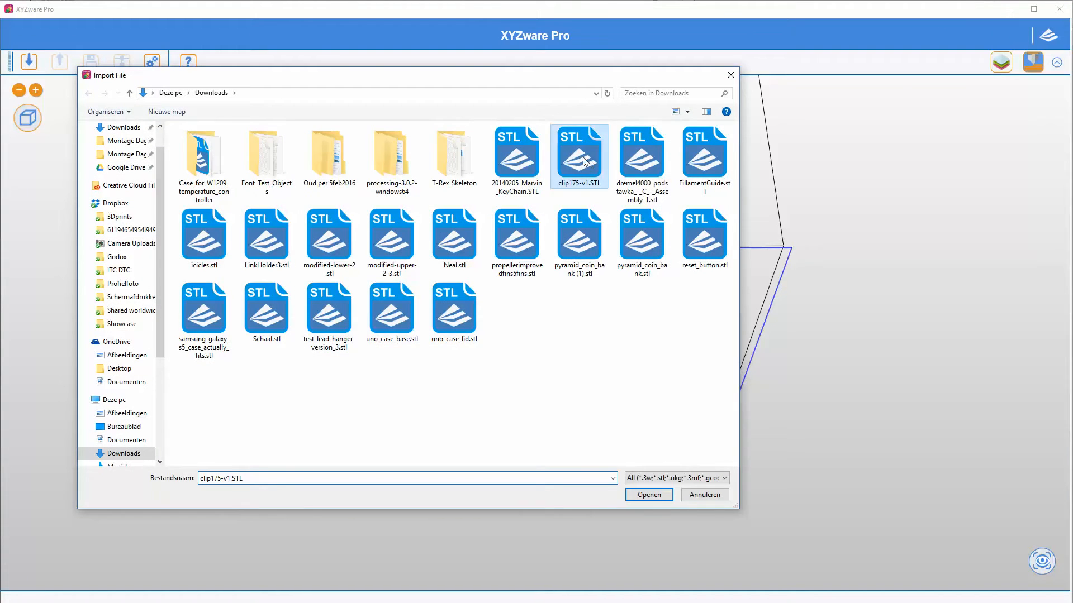
pyautogui.click(646, 494)
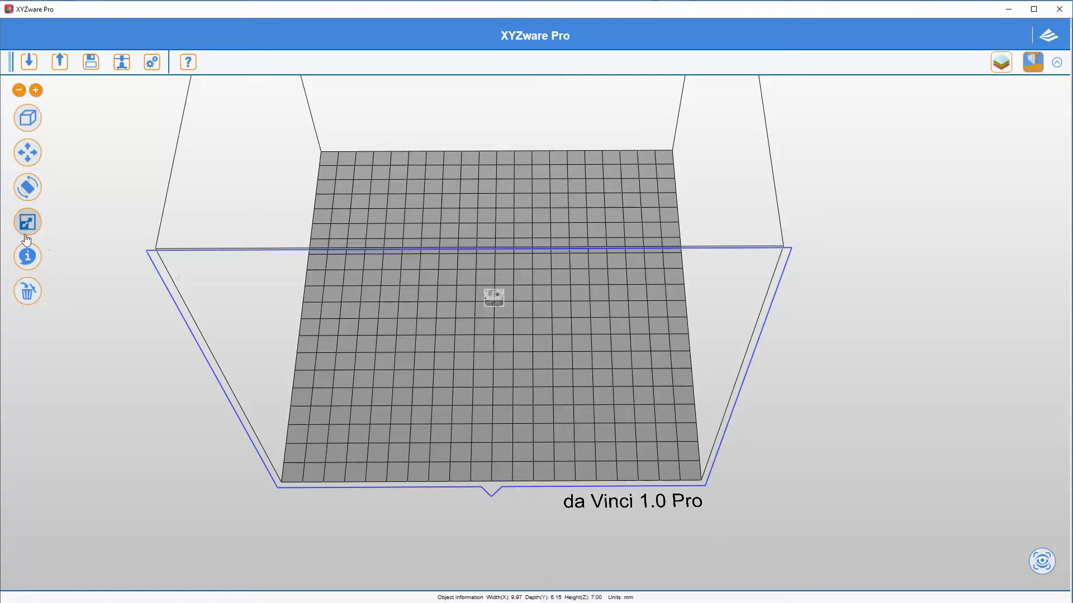
pyautogui.click(27, 221)
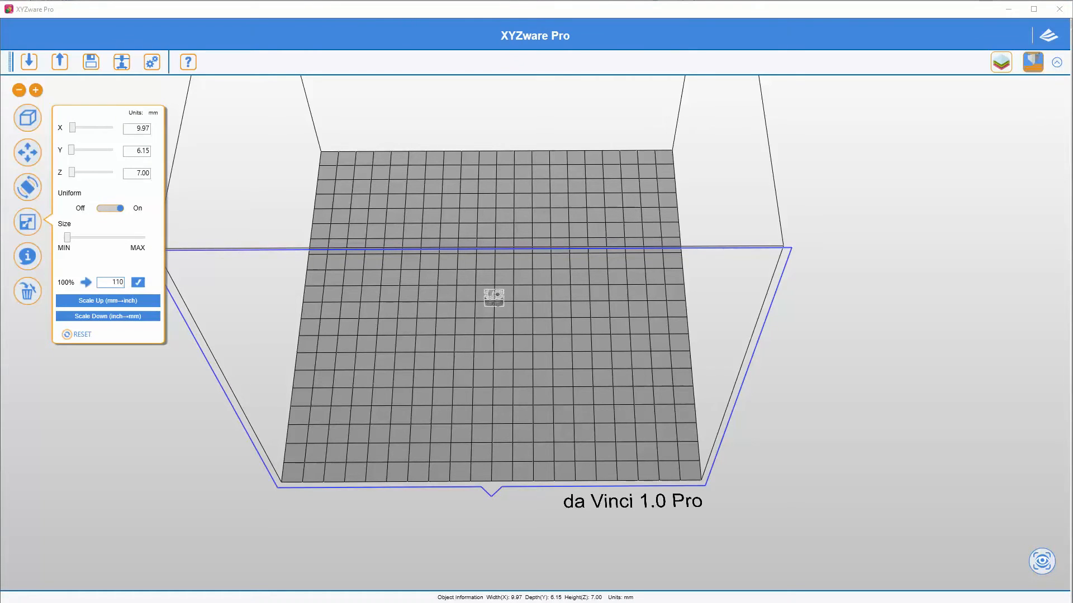
pyautogui.moveTo(137, 281)
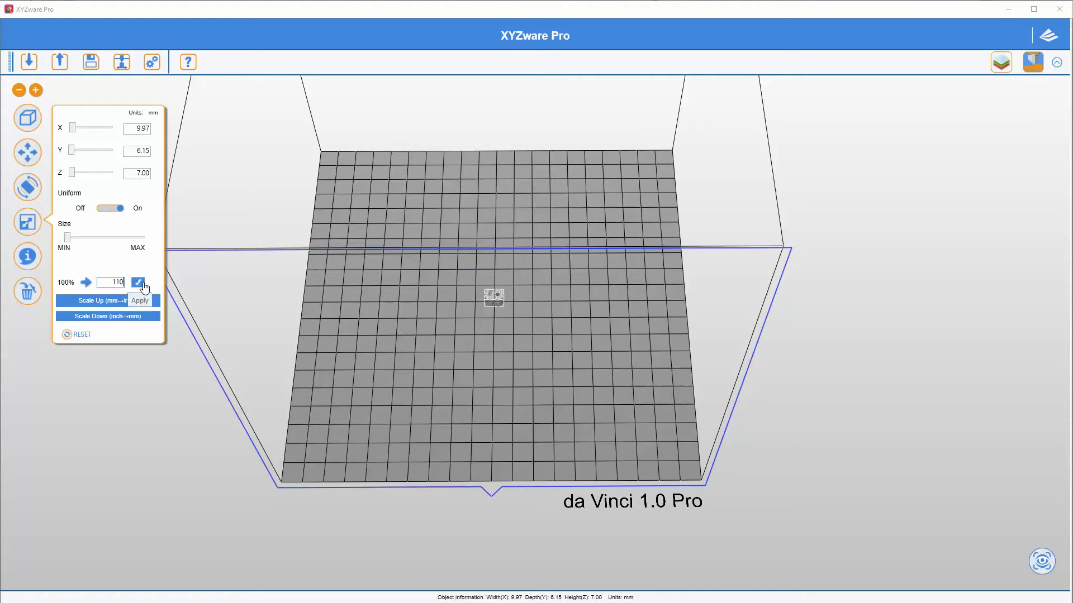
pyautogui.click(138, 301)
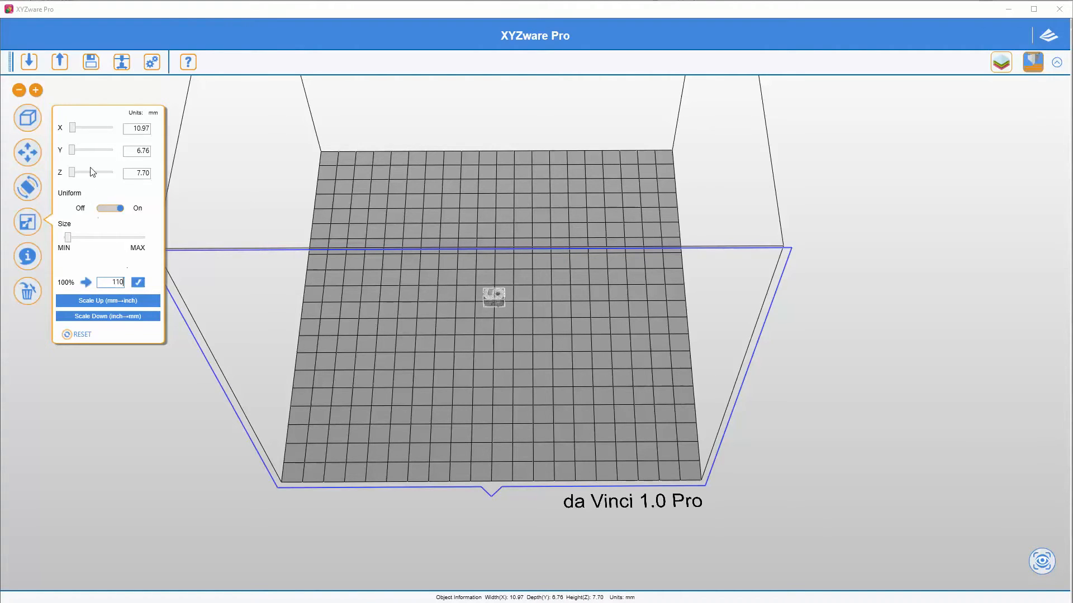
pyautogui.click(29, 62)
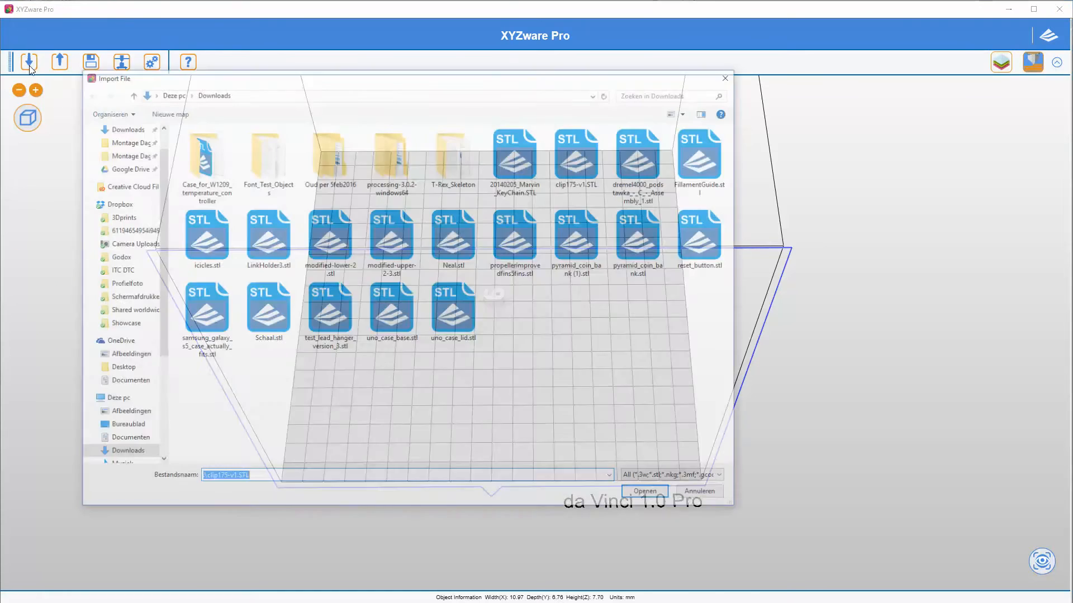
# - Import a second clip copy and move one clip aside so the two sit apart
pyautogui.click(644, 492)
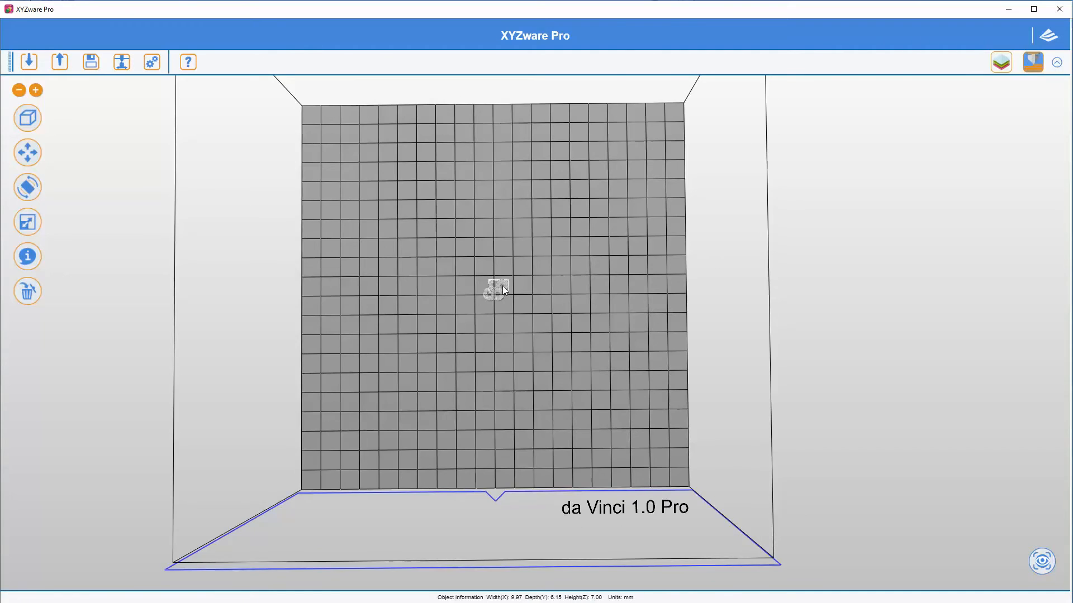
pyautogui.scroll(3)
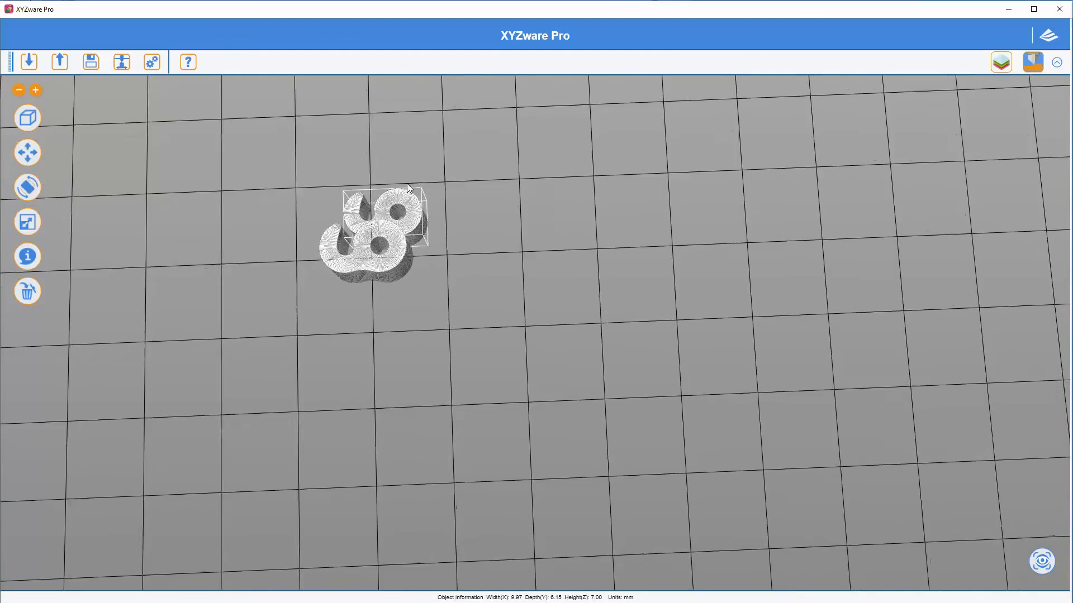
pyautogui.moveTo(407, 188); pyautogui.dragTo(393, 135)
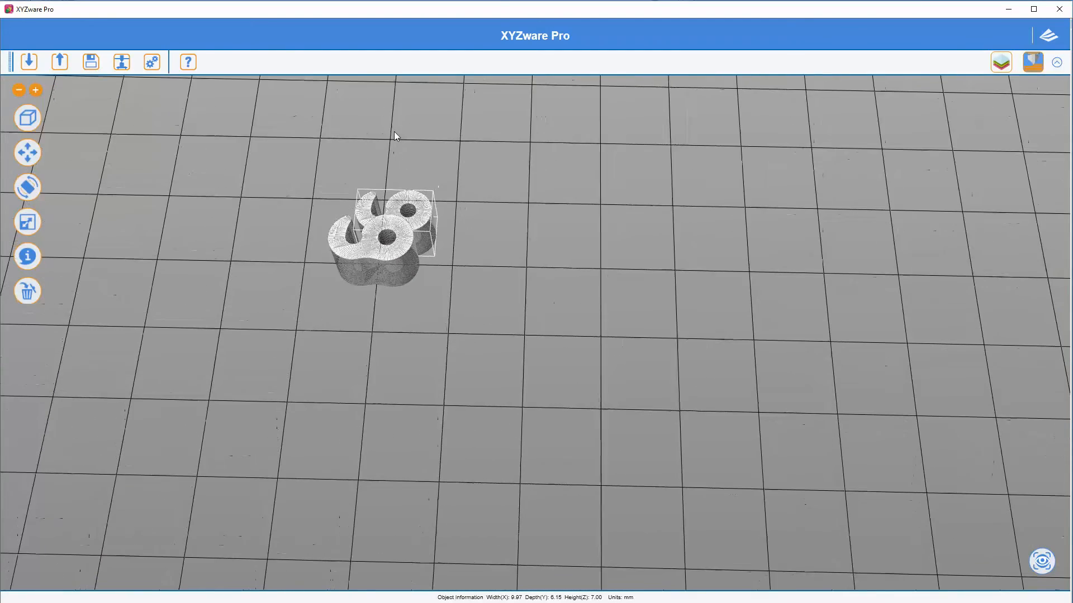
pyautogui.click(27, 152)
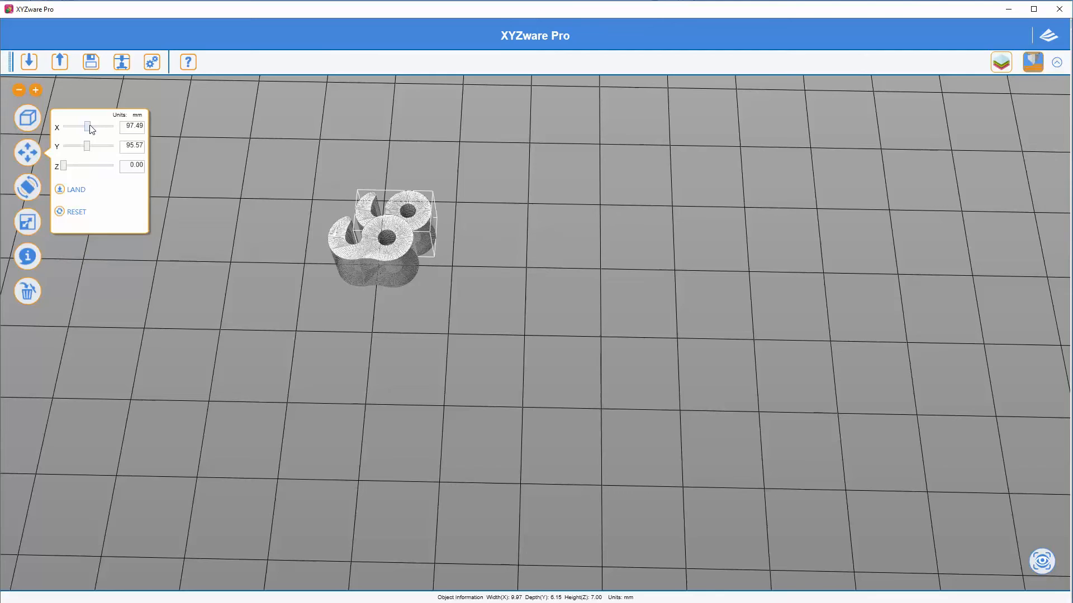
pyautogui.moveTo(86, 127); pyautogui.dragTo(96, 127)
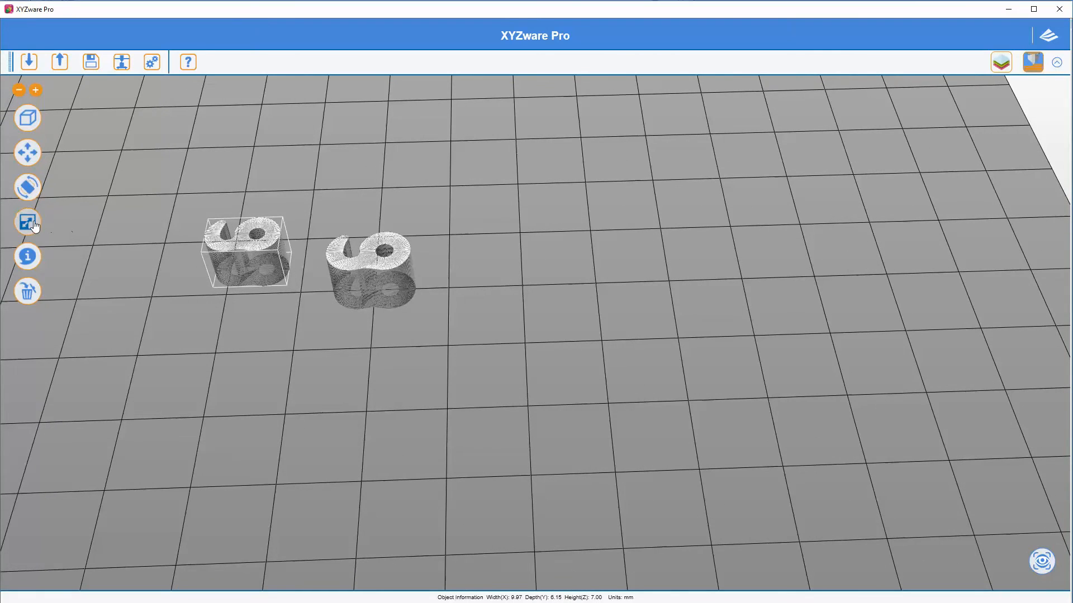
# - Scale the second clip to 120%
pyautogui.click(28, 221)
pyautogui.write('120')
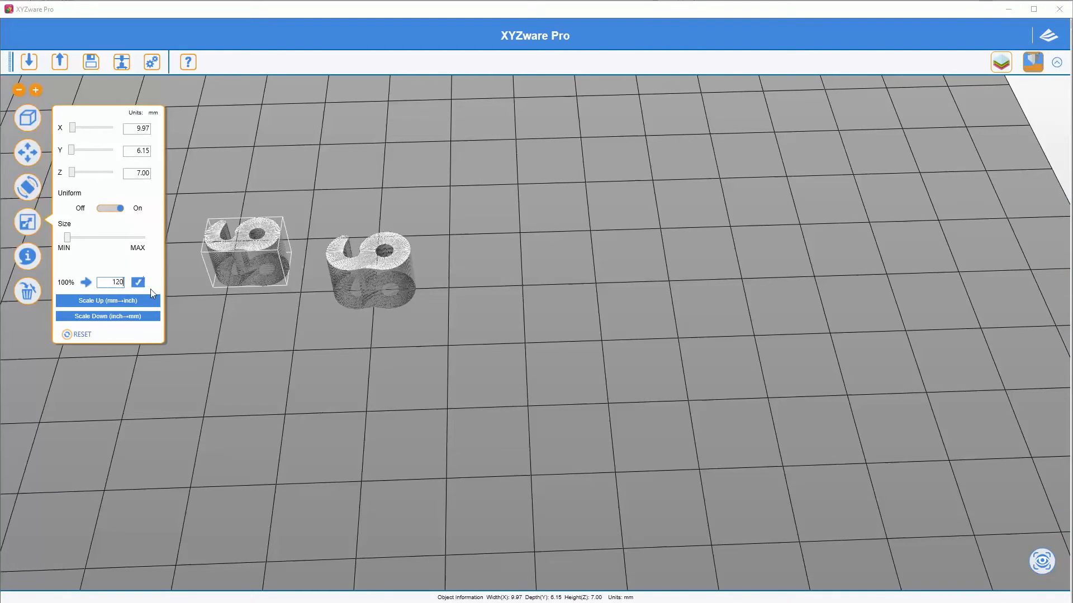
pyautogui.click(107, 301)
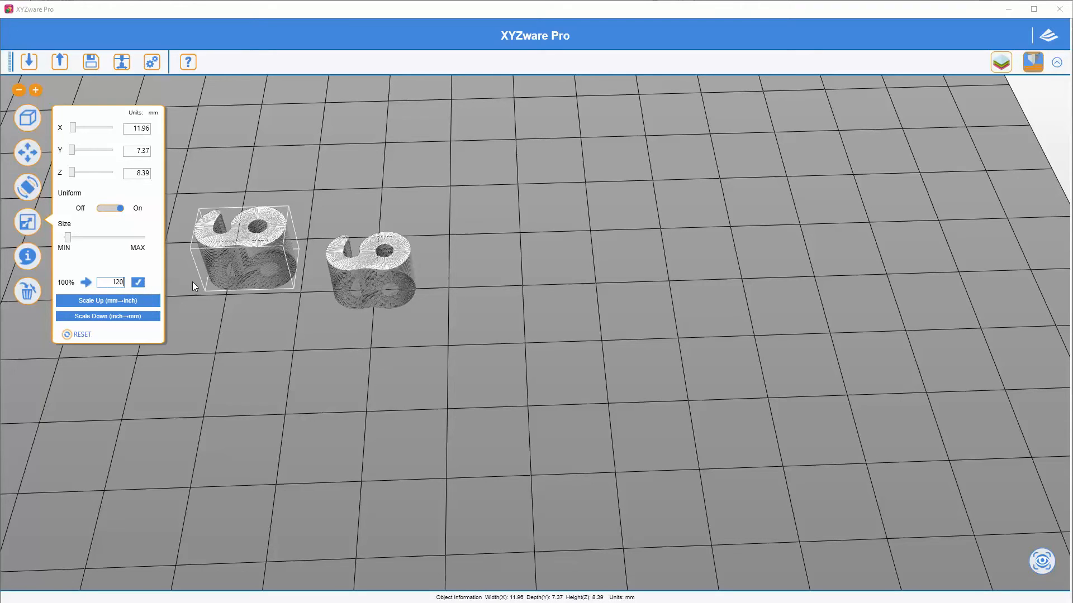
pyautogui.click(29, 62)
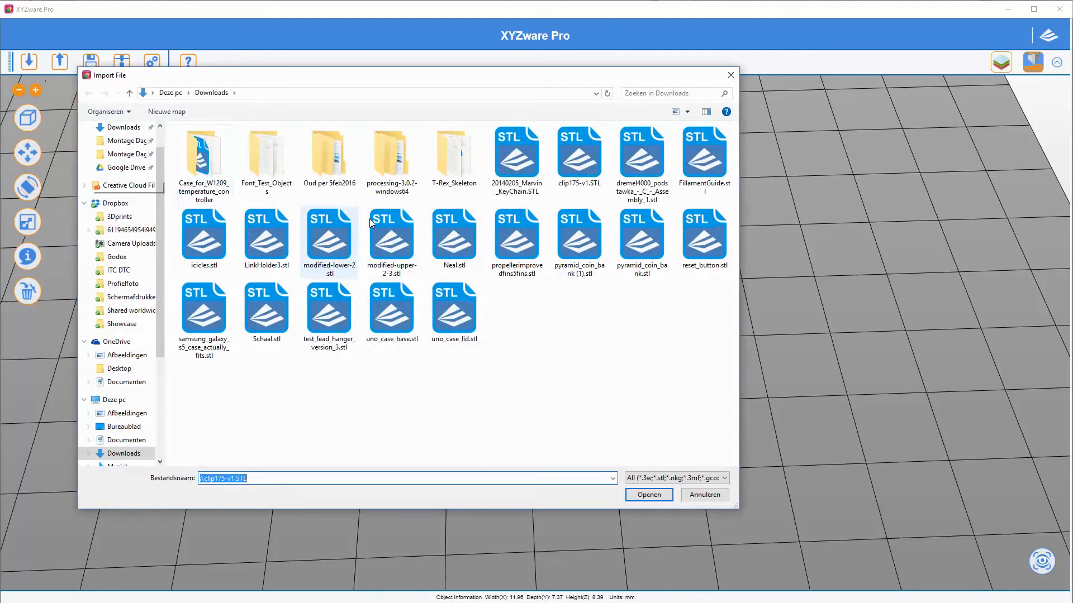
# - Import a third clip copy, place it right of the others and scale it to 130%
pyautogui.click(647, 495)
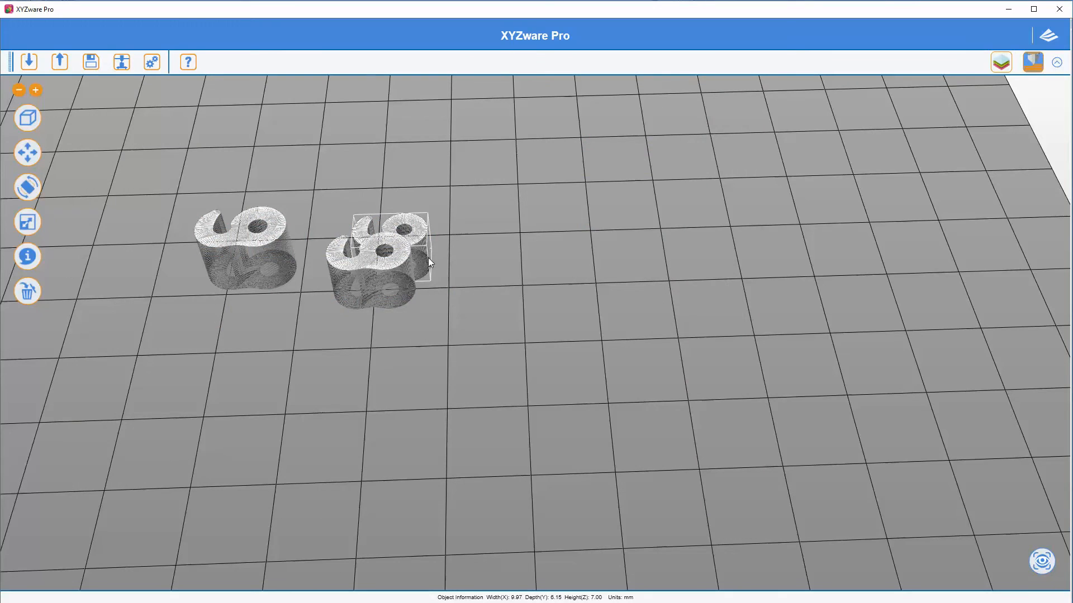
pyautogui.click(28, 152)
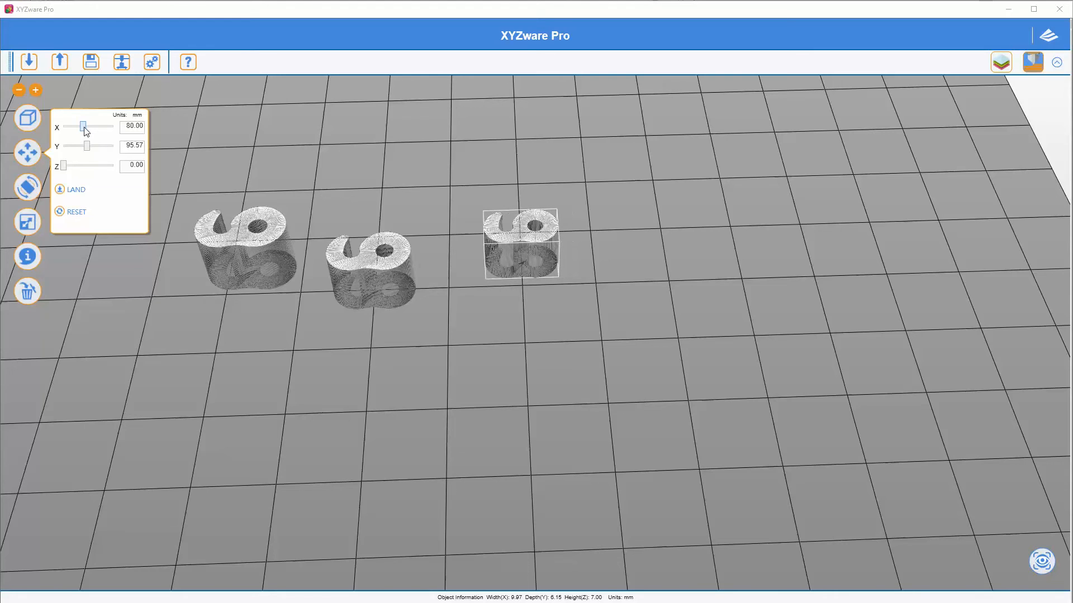
pyautogui.click(27, 188)
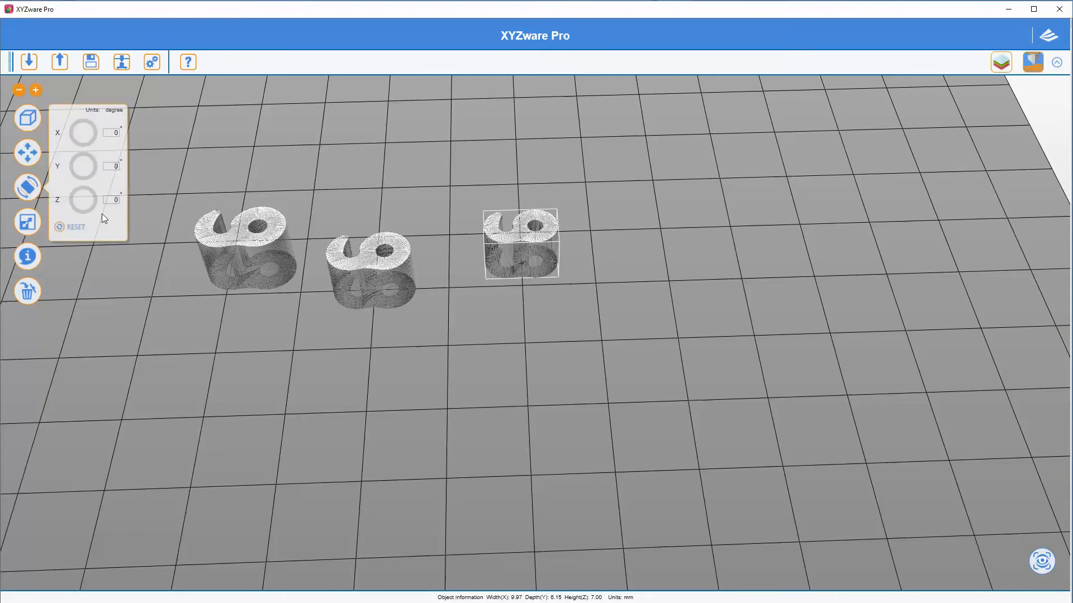
pyautogui.click(27, 221)
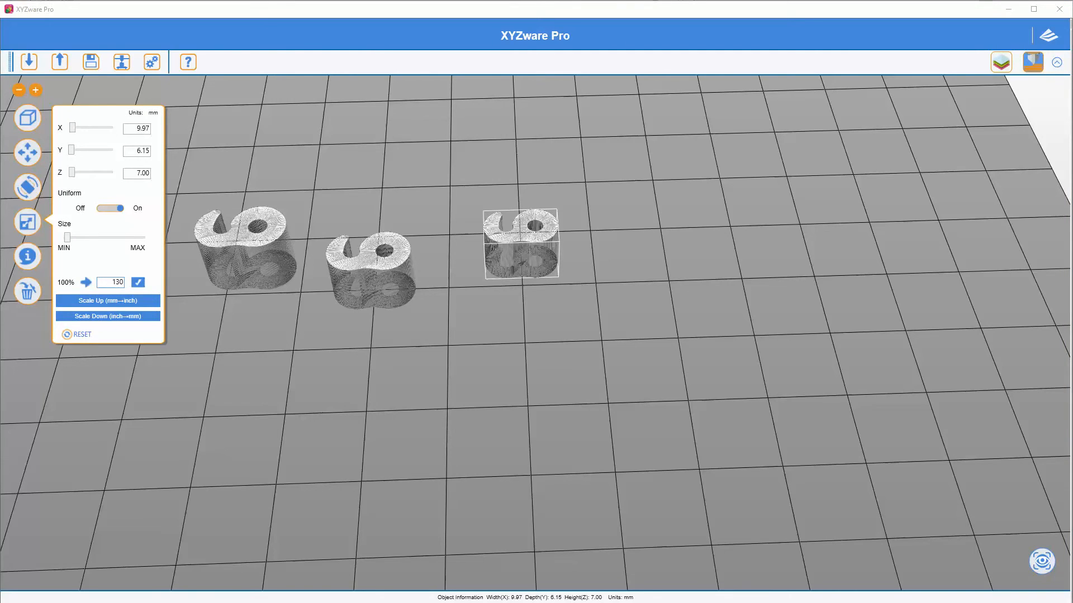
pyautogui.click(137, 283)
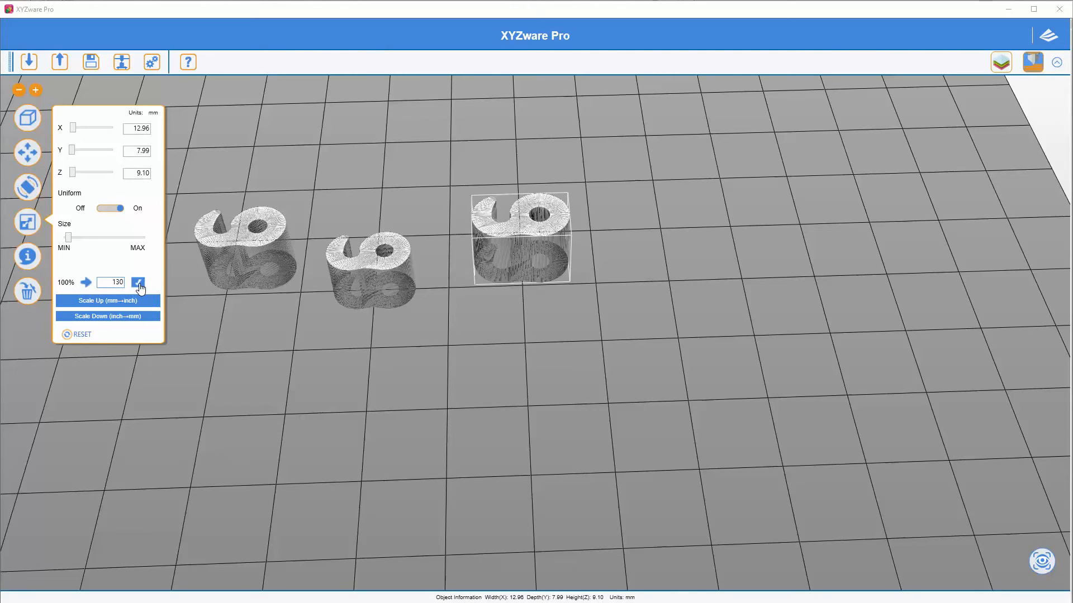
pyautogui.moveTo(170, 226)
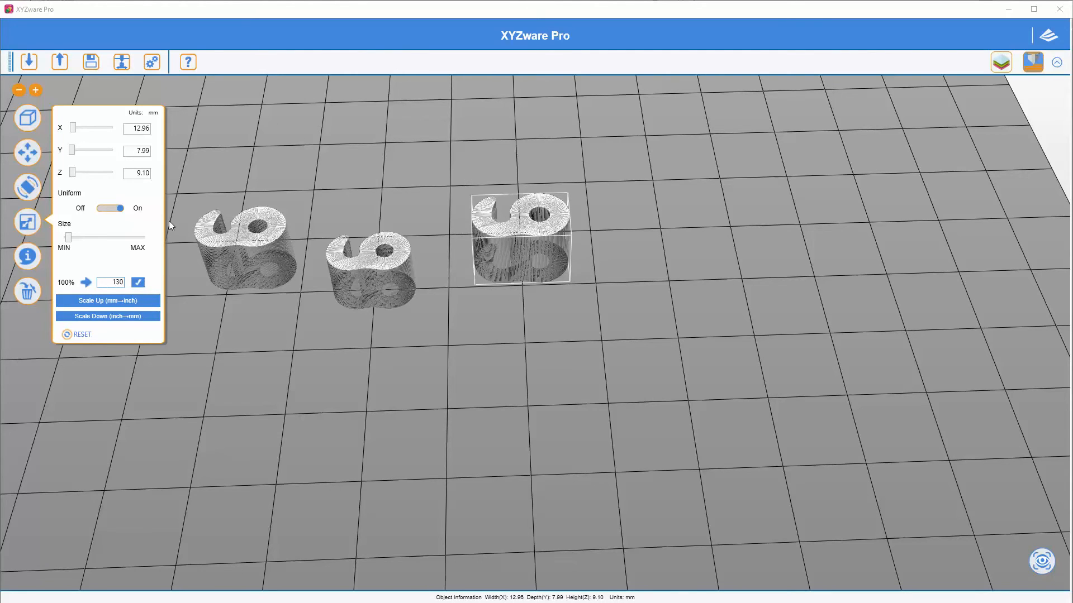
pyautogui.moveTo(47, 171)
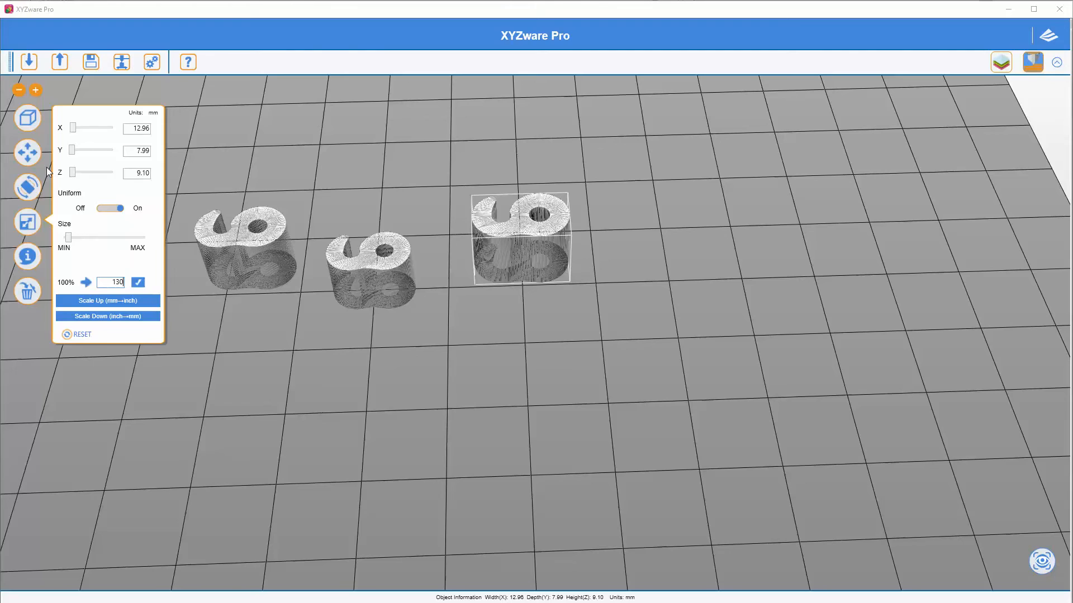
pyautogui.moveTo(42, 207)
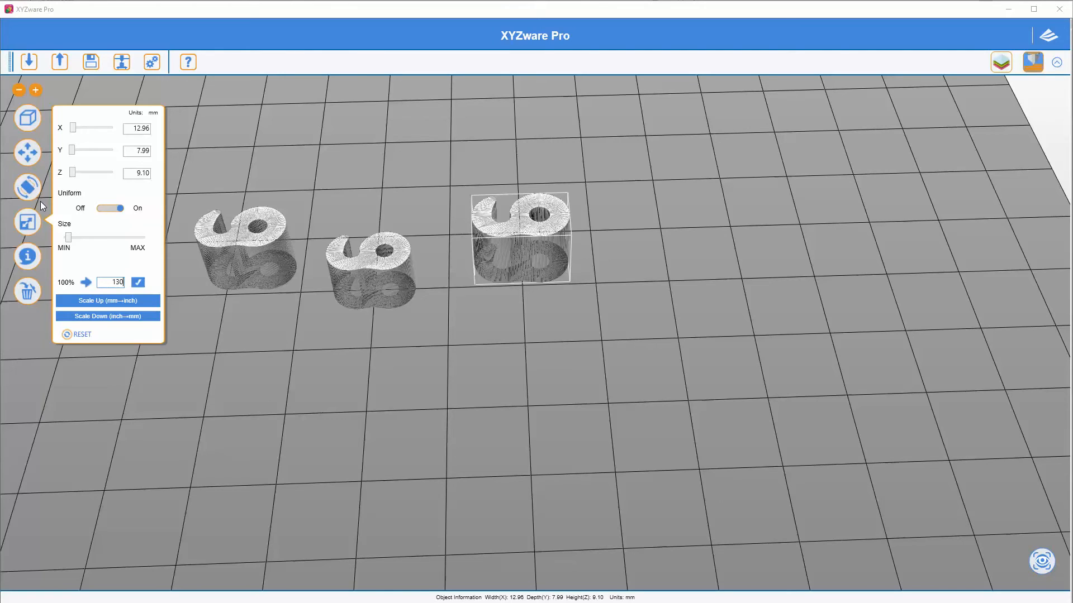
pyautogui.moveTo(47, 206)
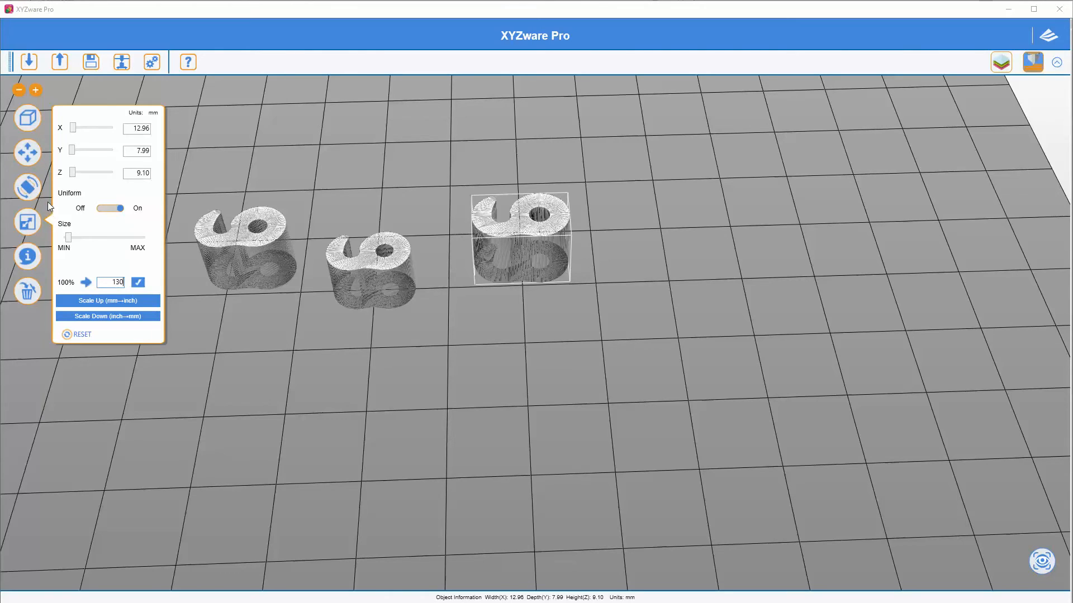
pyautogui.click(28, 62)
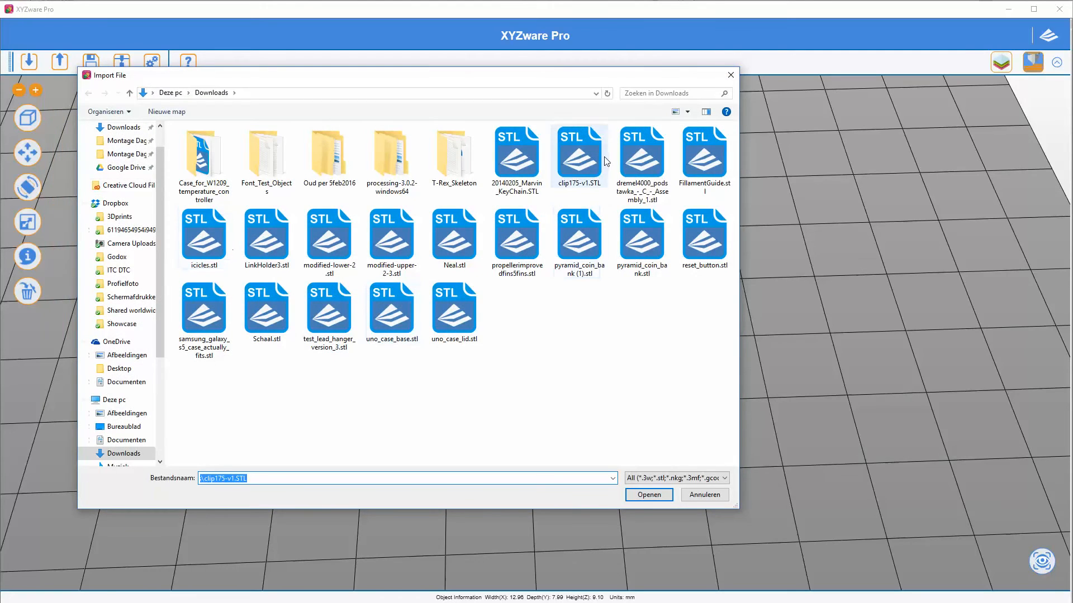
# - Import a fourth clip copy, move it in front of the others and scale it to 140%
pyautogui.click(646, 495)
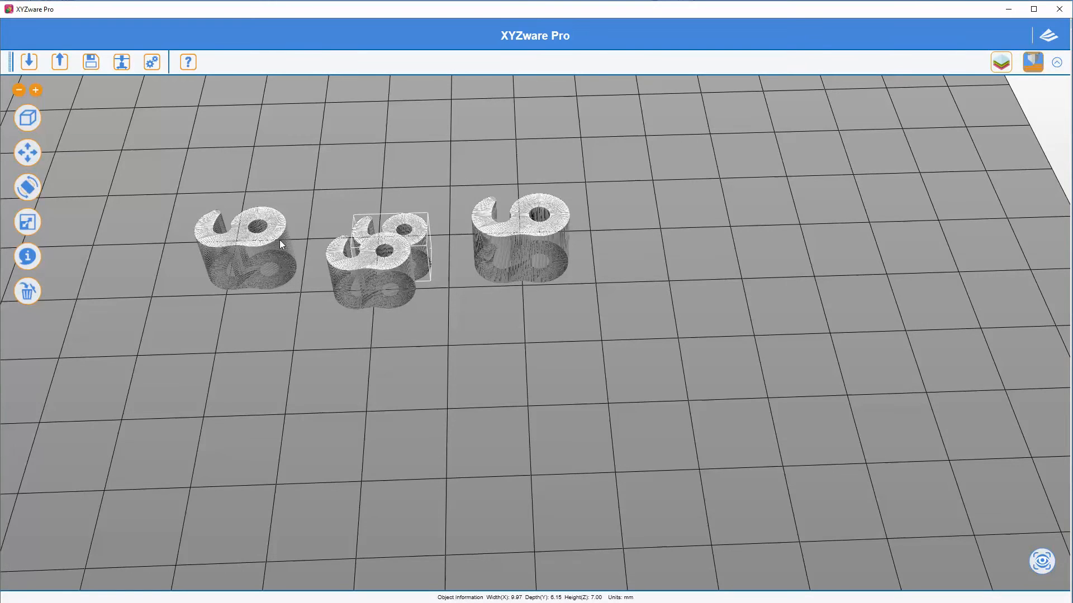
pyautogui.click(27, 151)
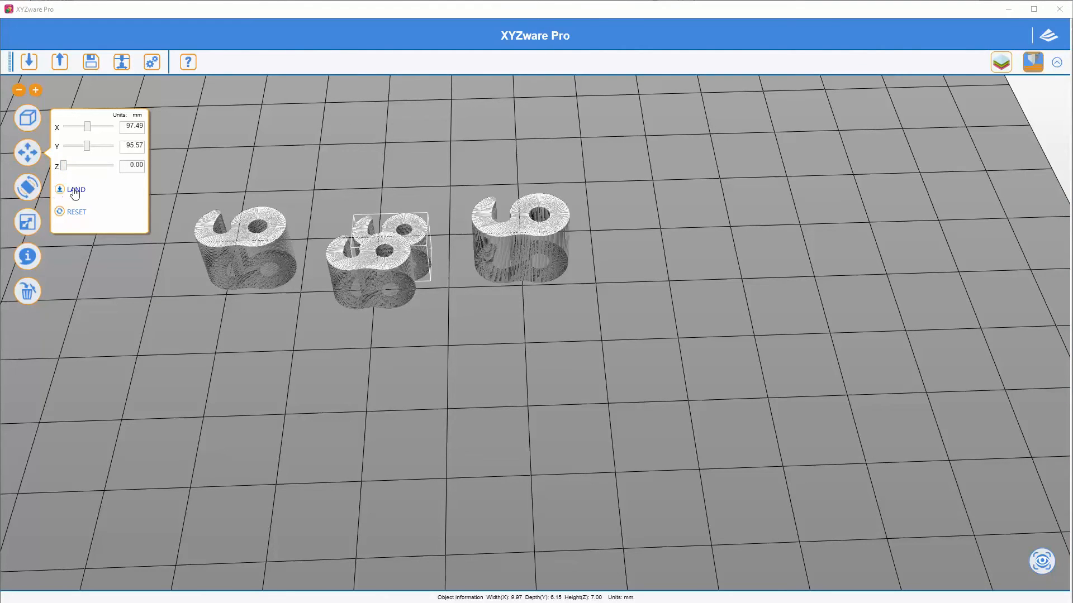
pyautogui.moveTo(104, 127); pyautogui.dragTo(82, 126)
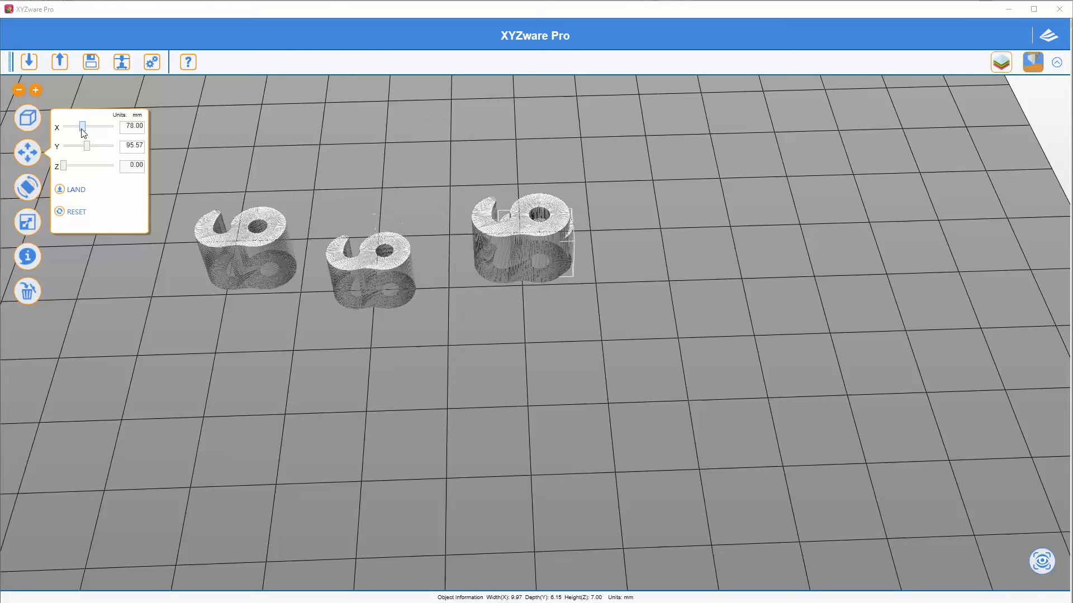
pyautogui.moveTo(81, 127); pyautogui.dragTo(87, 128)
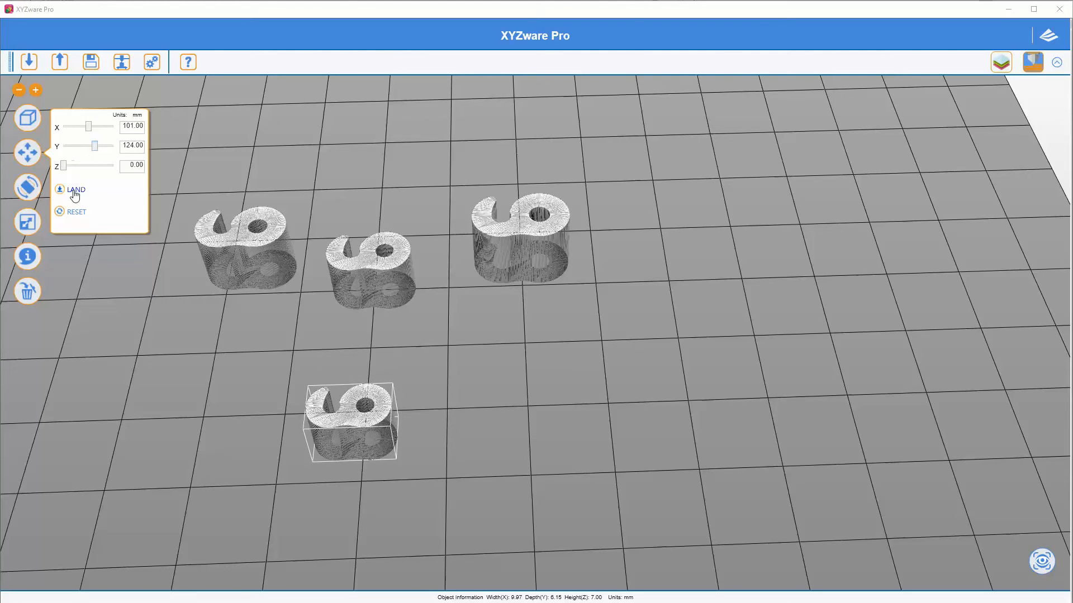
pyautogui.click(27, 221)
pyautogui.write('140')
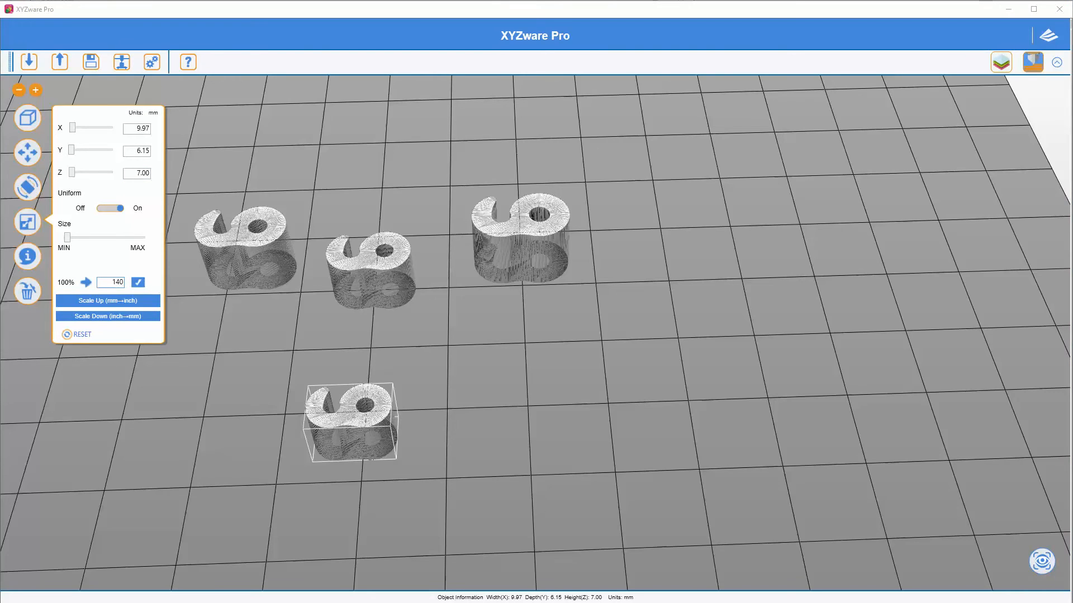
pyautogui.click(137, 283)
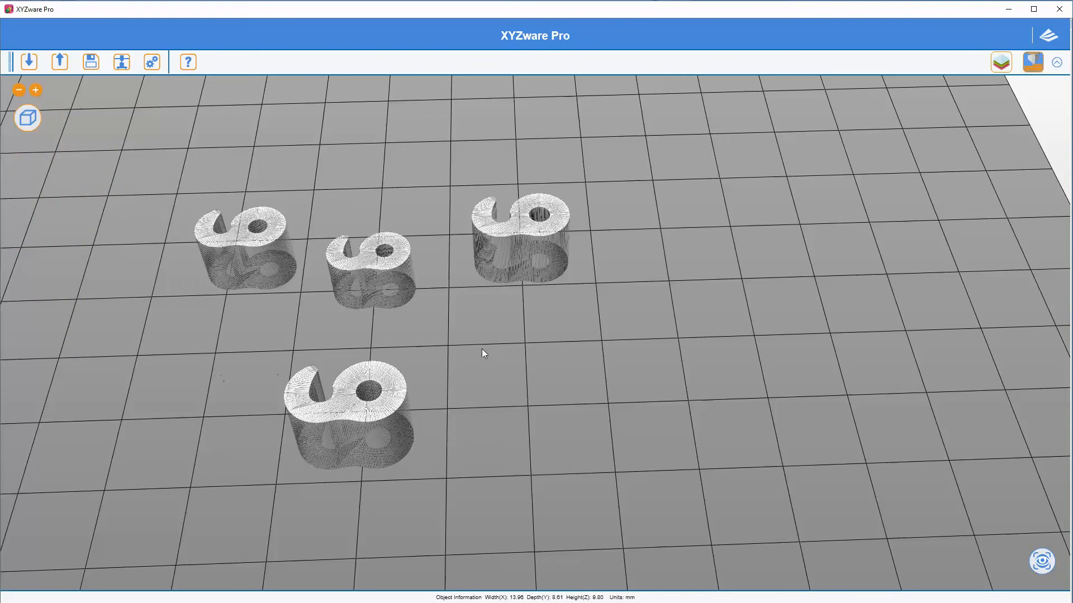
pyautogui.moveTo(258, 239)
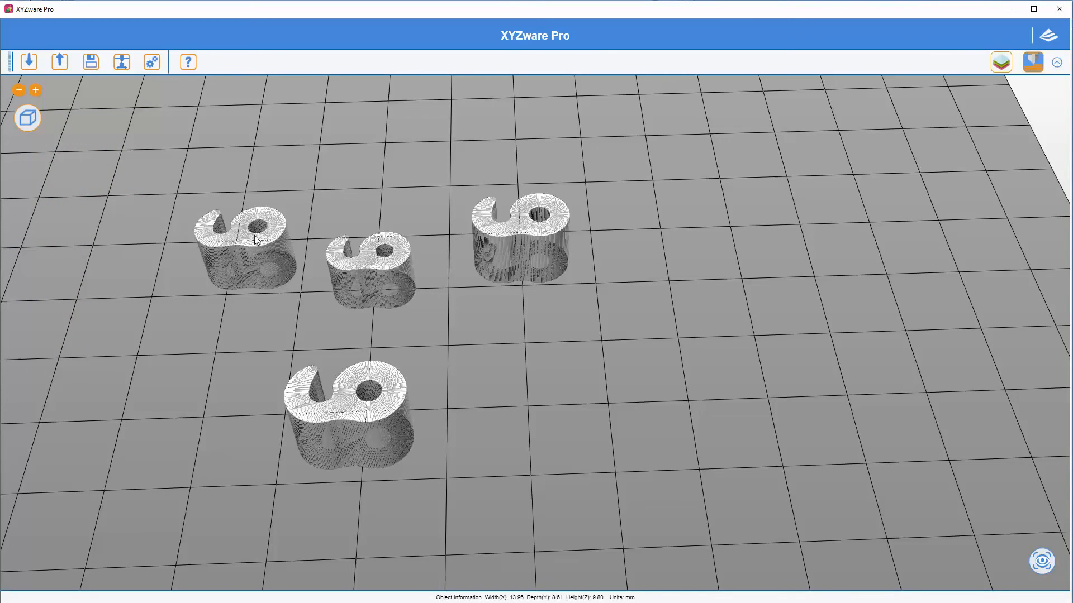
pyautogui.moveTo(463, 344)
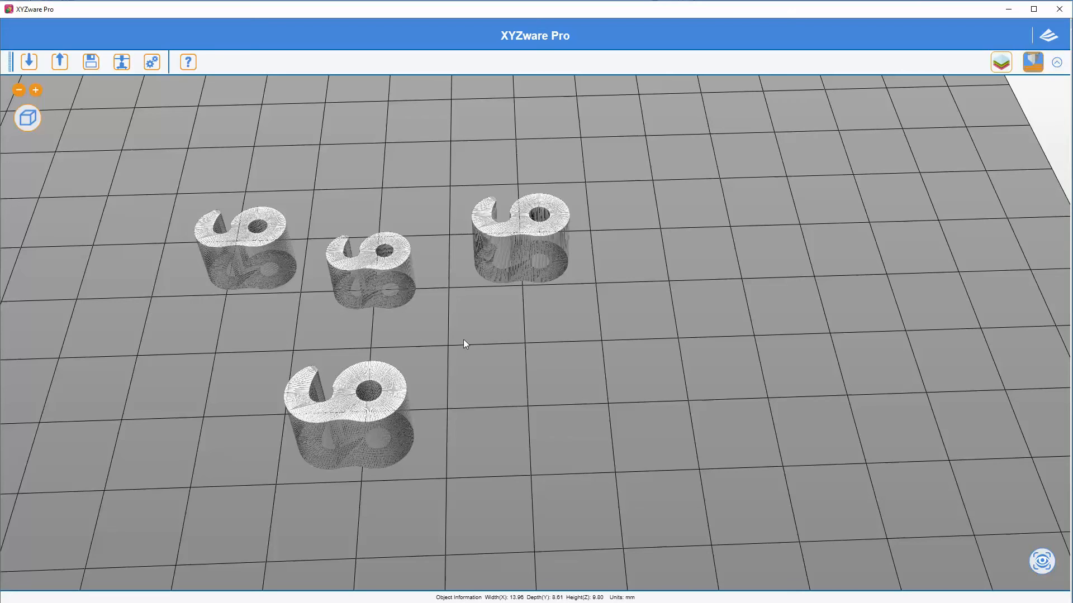
pyautogui.moveTo(368, 412)
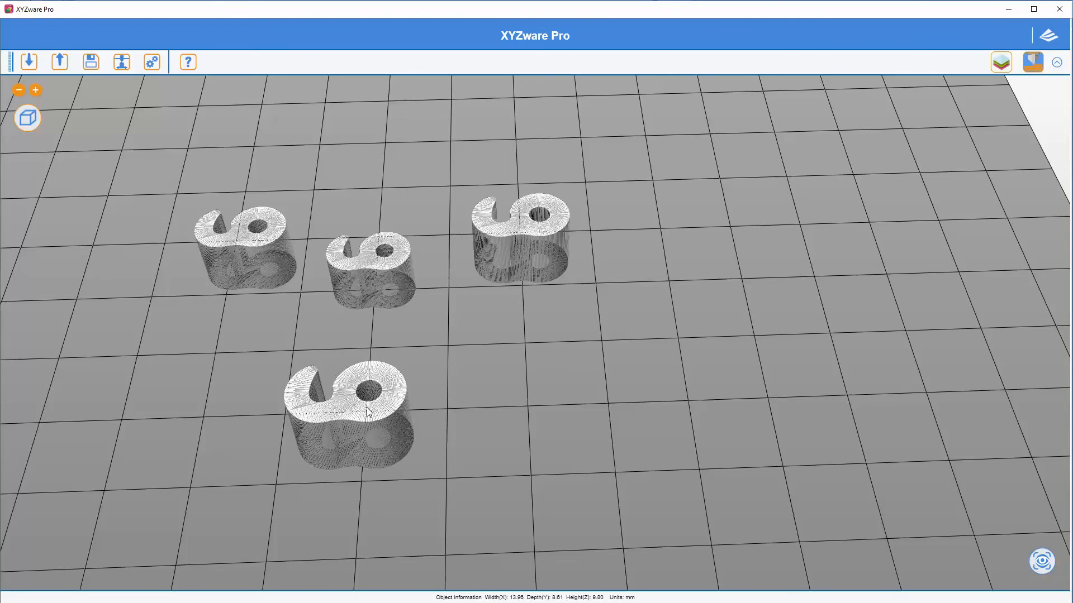
# - Bring up the print settings for the four clips with the Grijs PLA profile
pyautogui.click(121, 61)
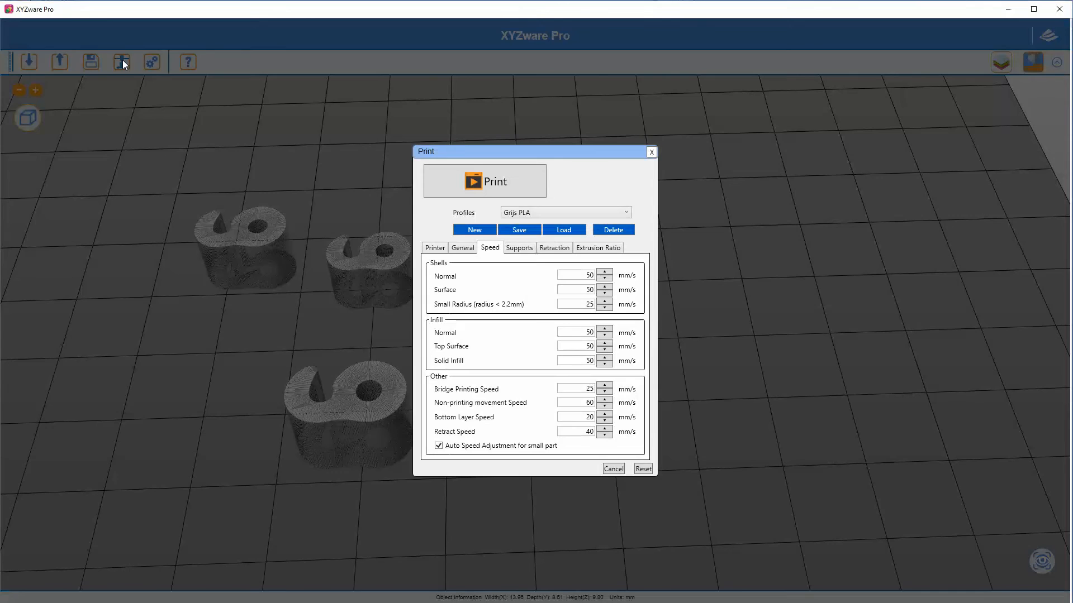
pyautogui.moveTo(564, 266)
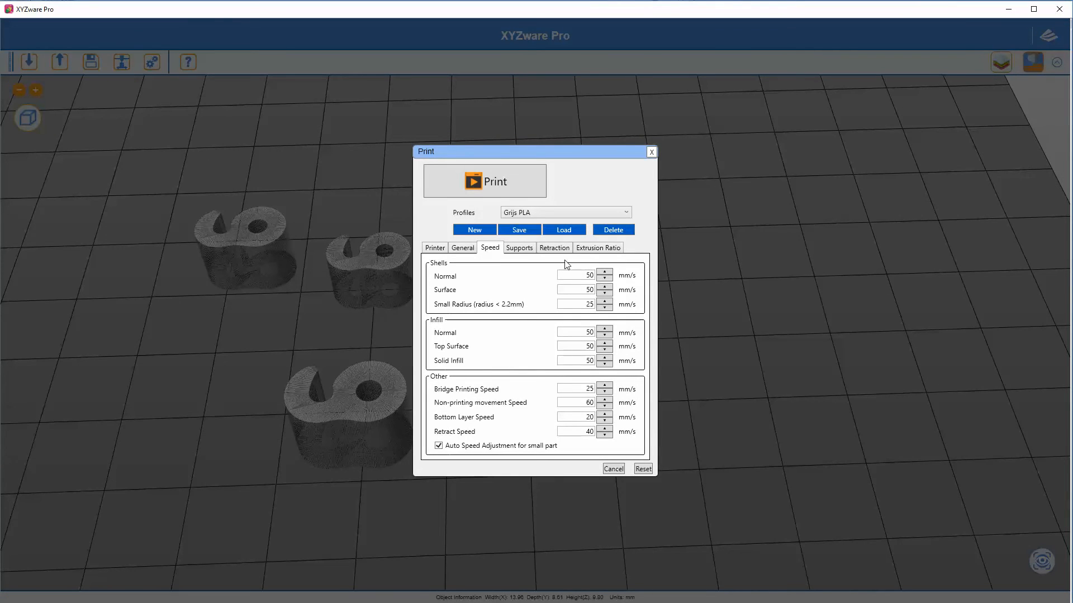
pyautogui.moveTo(559, 275)
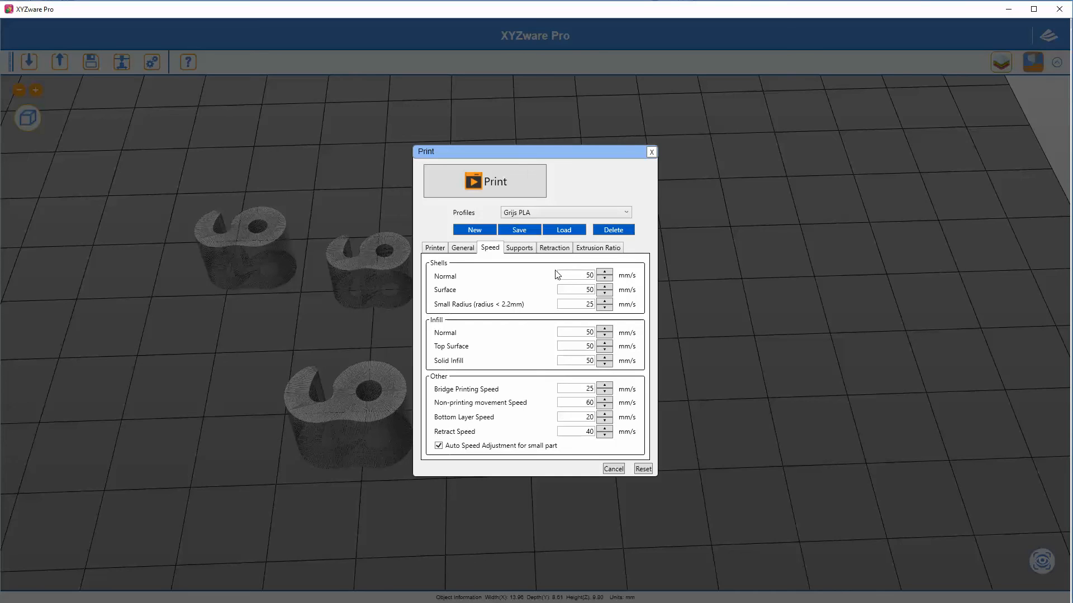
pyautogui.moveTo(637, 455)
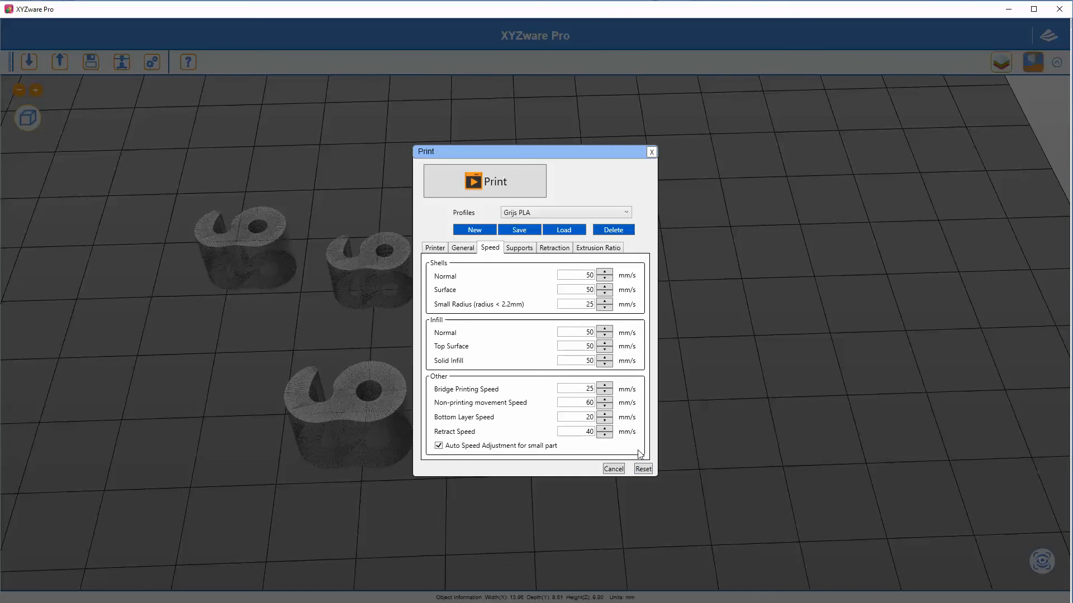
pyautogui.moveTo(484, 181)
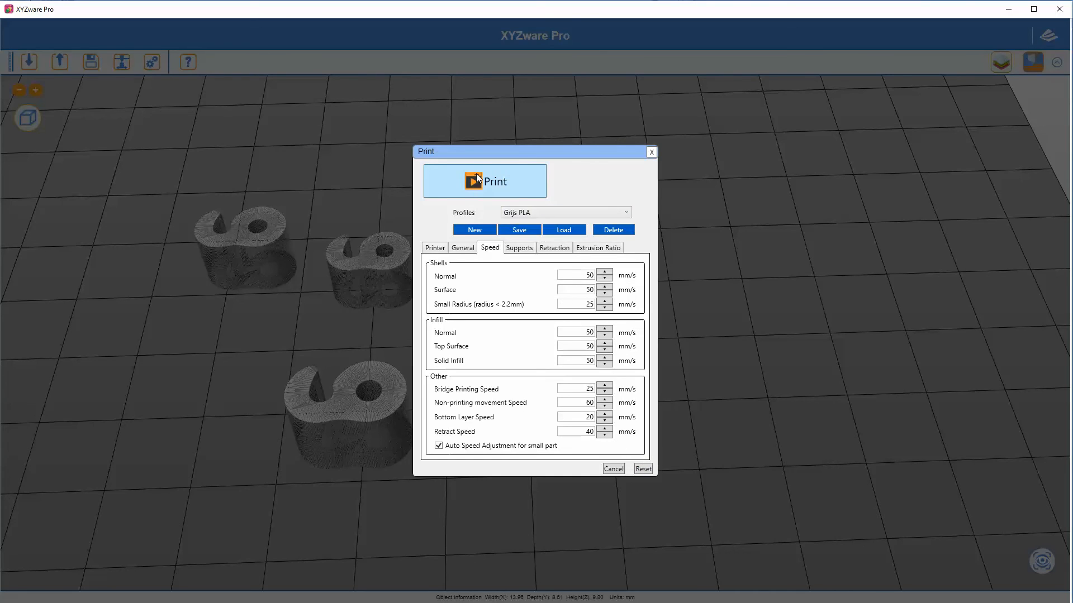
pyautogui.moveTo(473, 198)
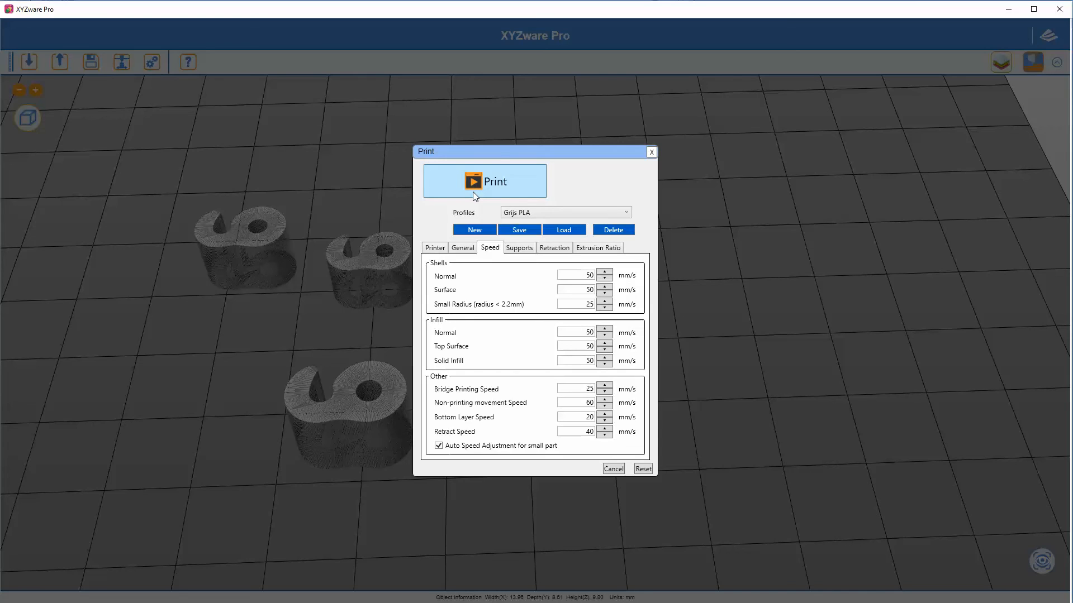